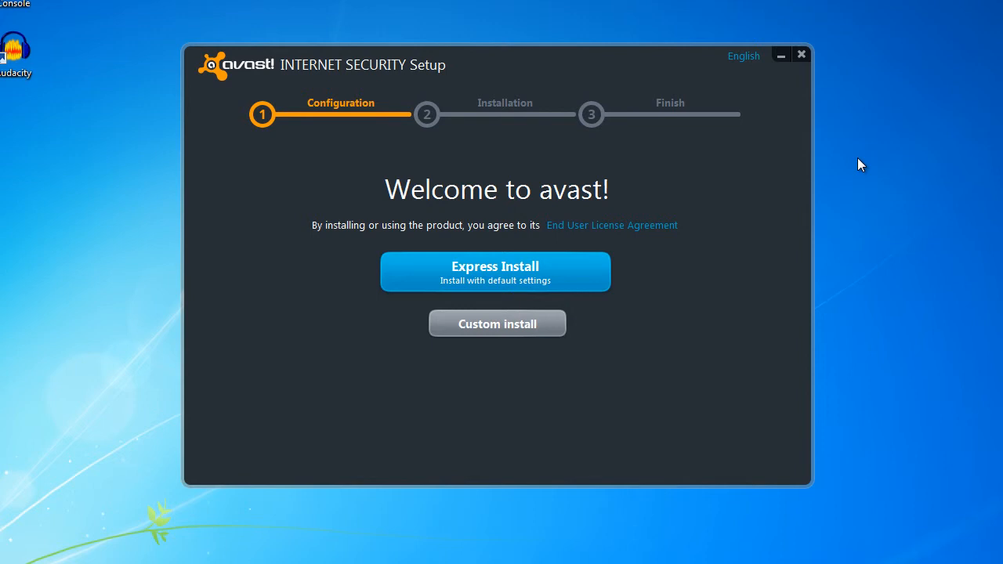
mouse_move(604, 334)
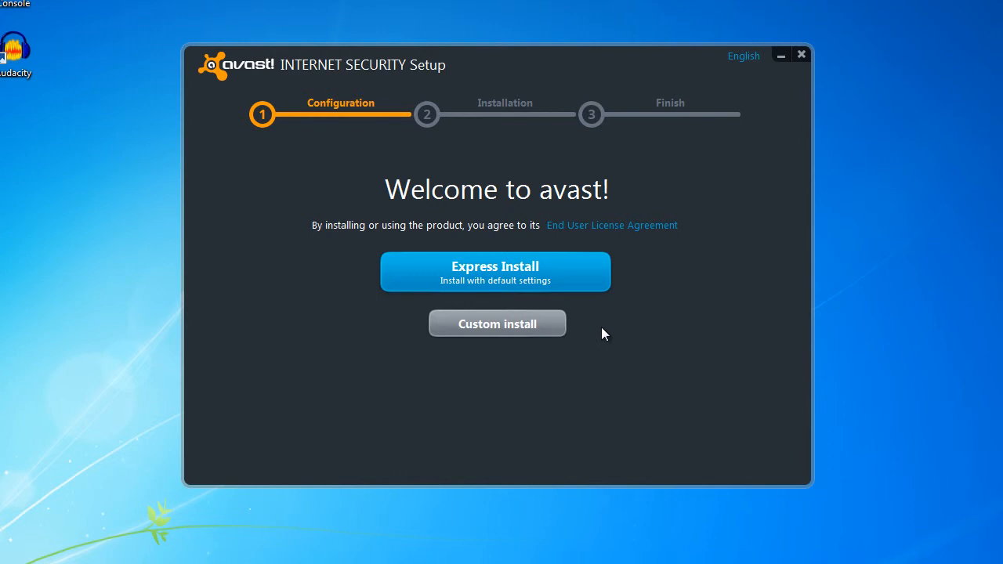
mouse_move(574, 273)
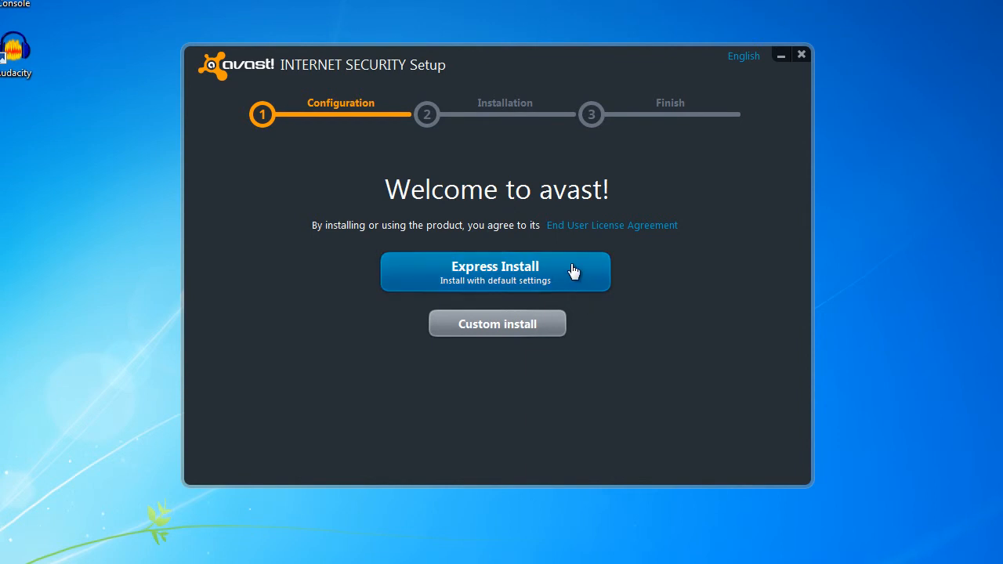
mouse_move(643, 352)
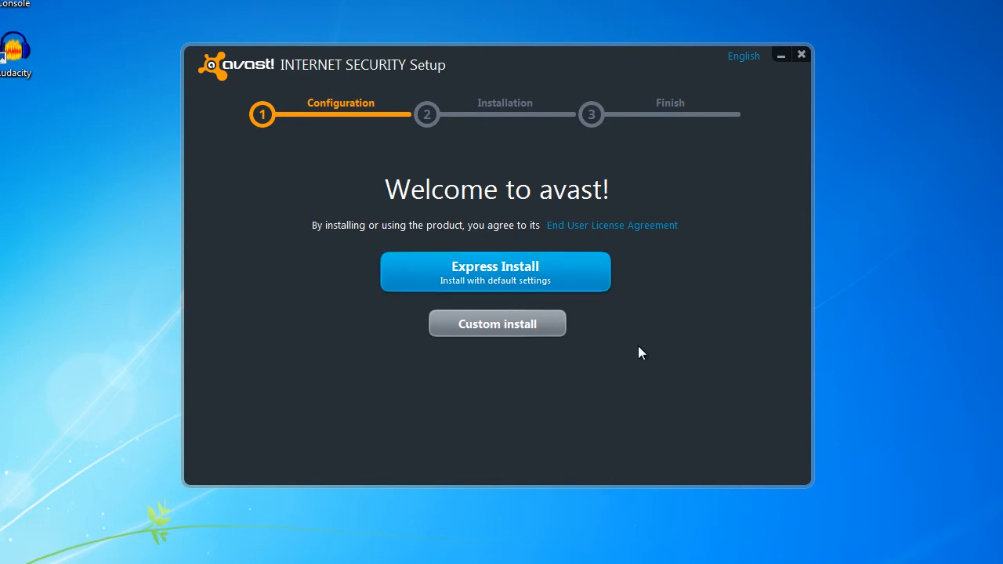
- Choose Custom install and keep the default folder C:\Program Files\AVAST Software\Avast
left_click(497, 323)
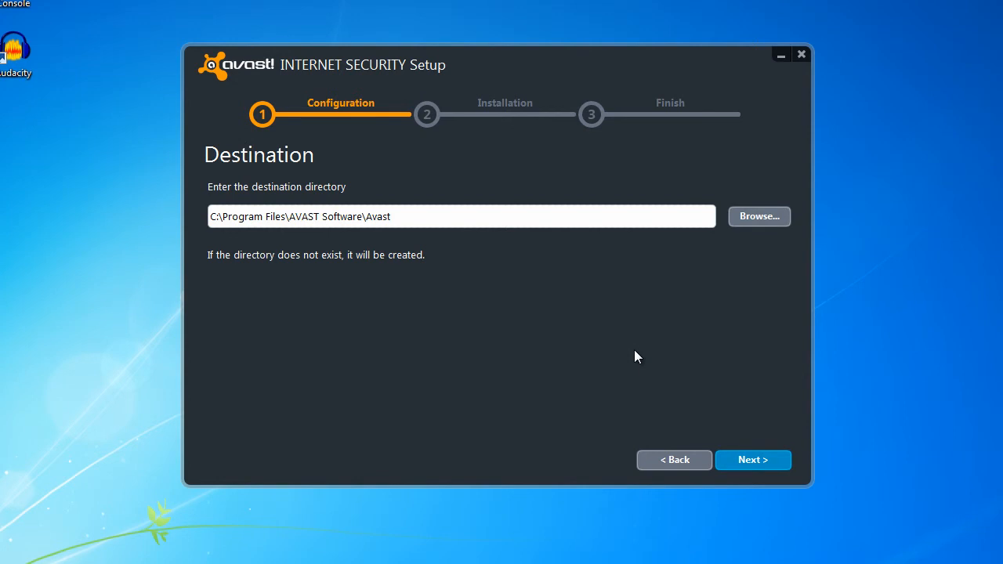
mouse_move(559, 335)
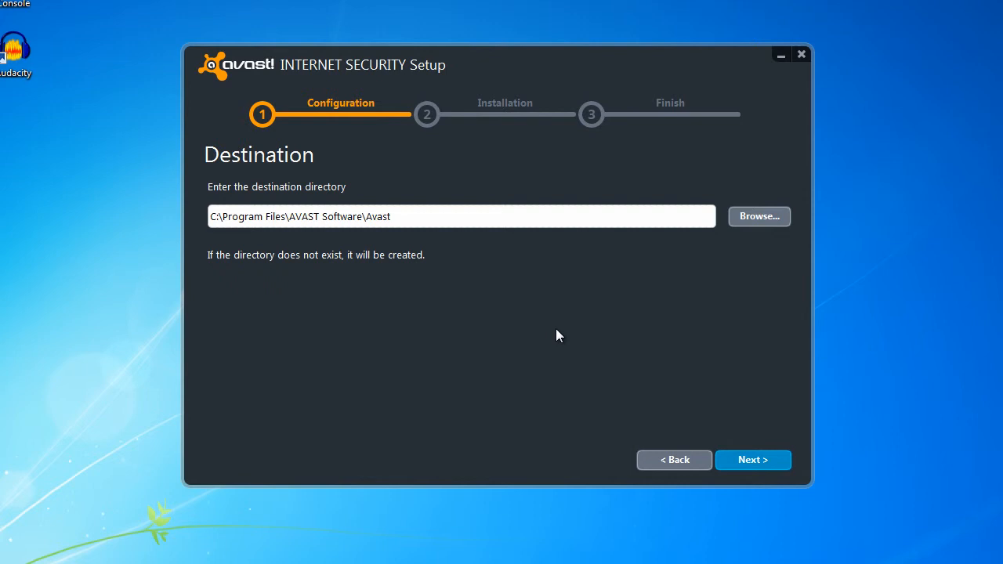
left_click(752, 461)
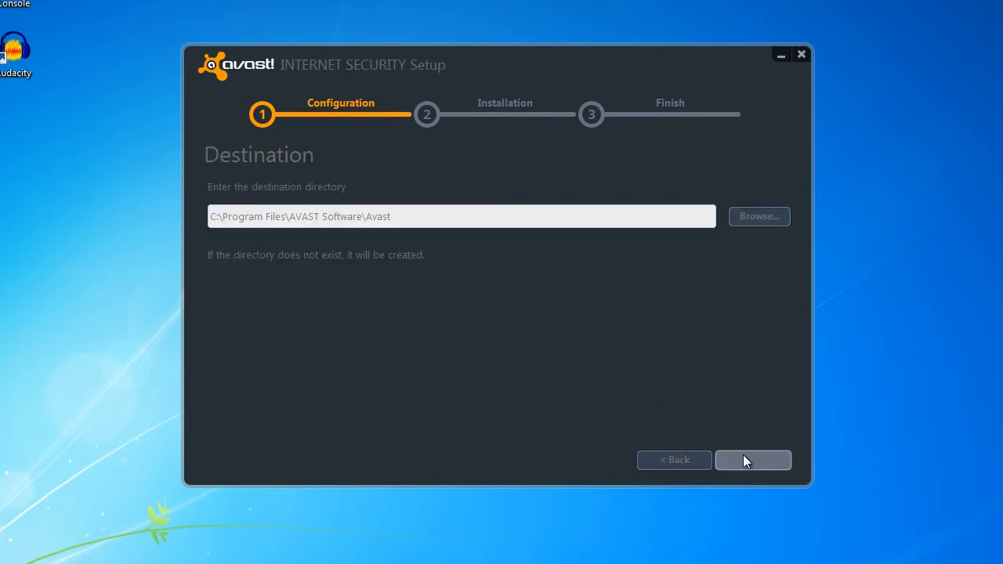
- Select installing avast! in trial mode on the License step
left_click(753, 461)
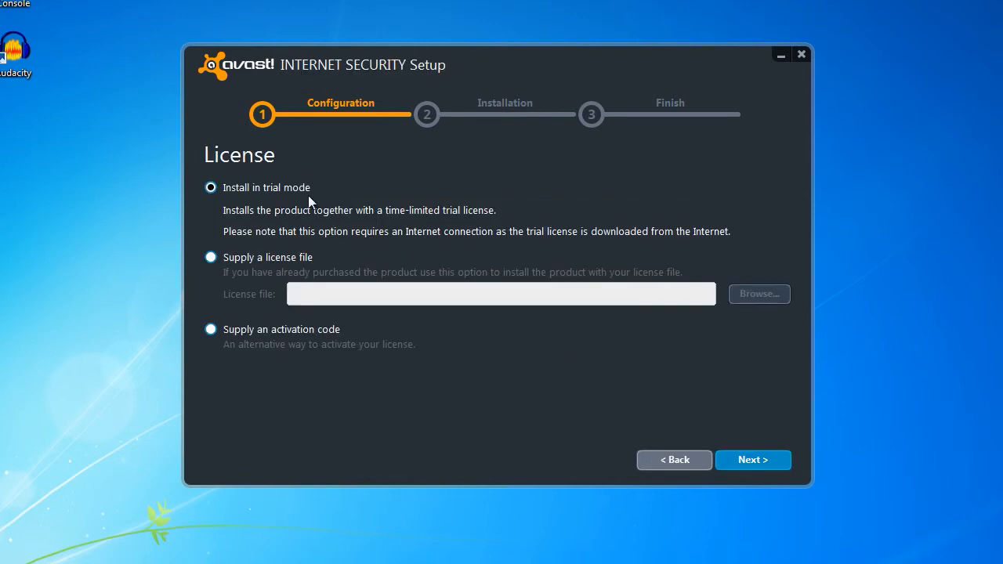
mouse_move(218, 327)
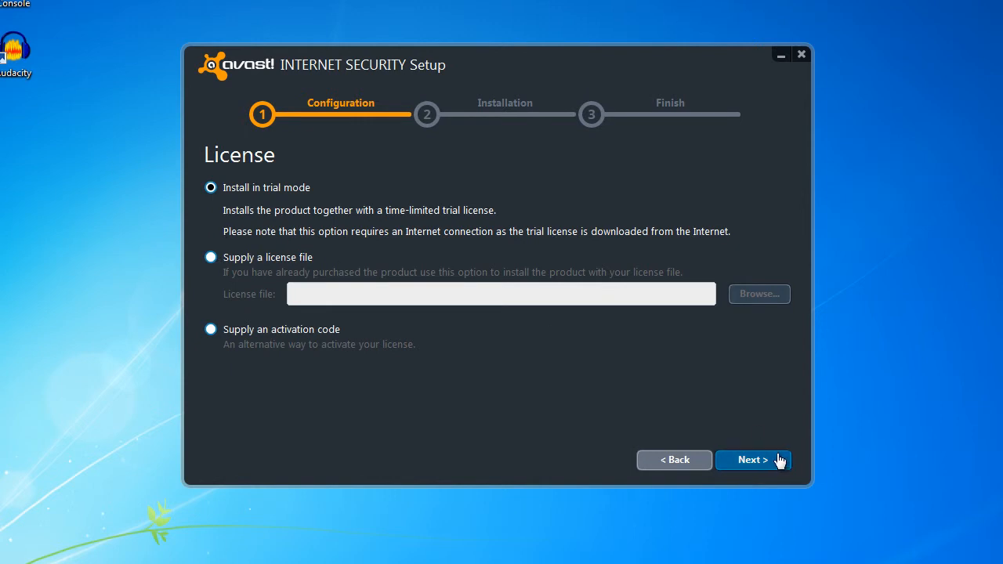
- Confirm the trial license, review the component list and settle on the Typical set
left_click(750, 461)
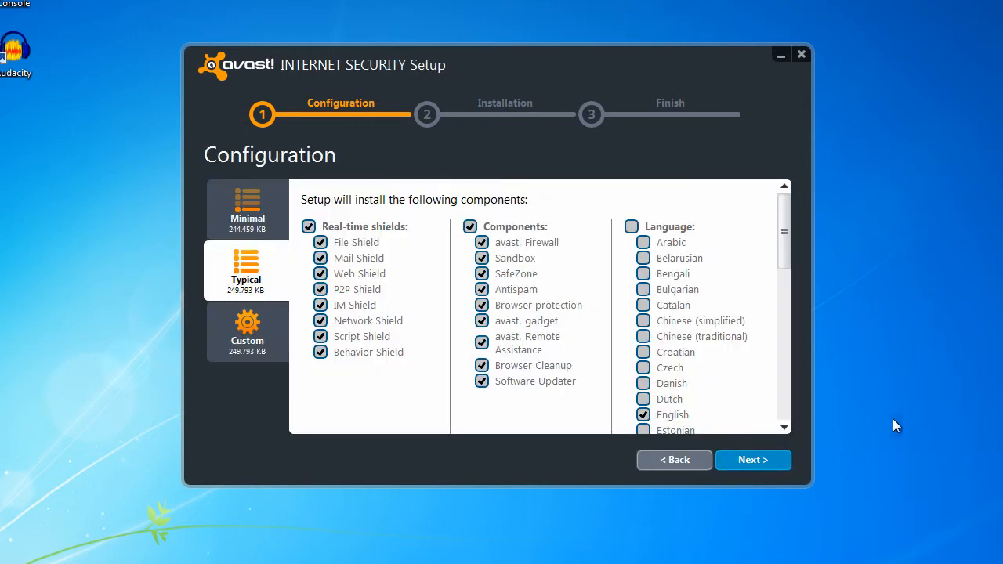
mouse_move(431, 273)
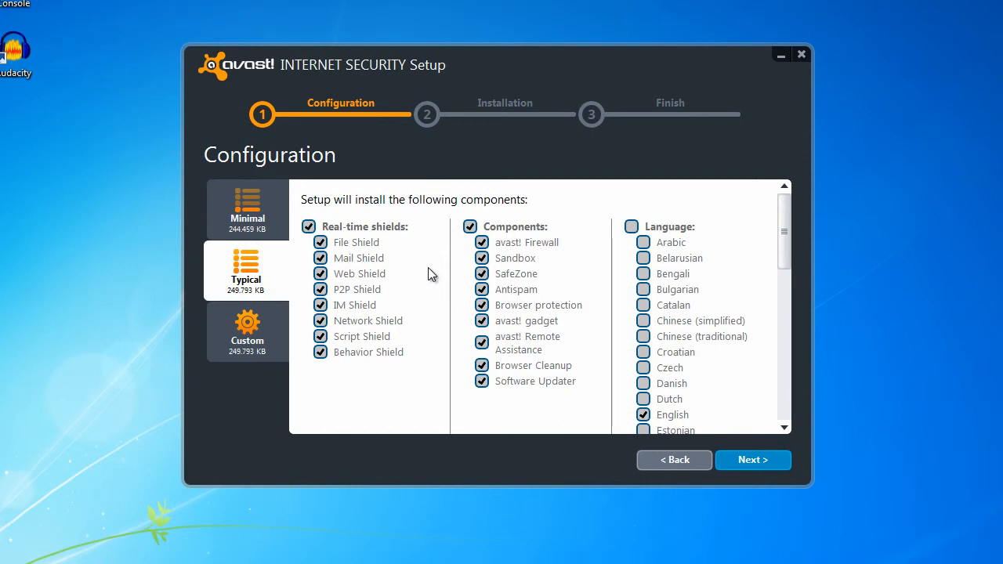
mouse_move(411, 273)
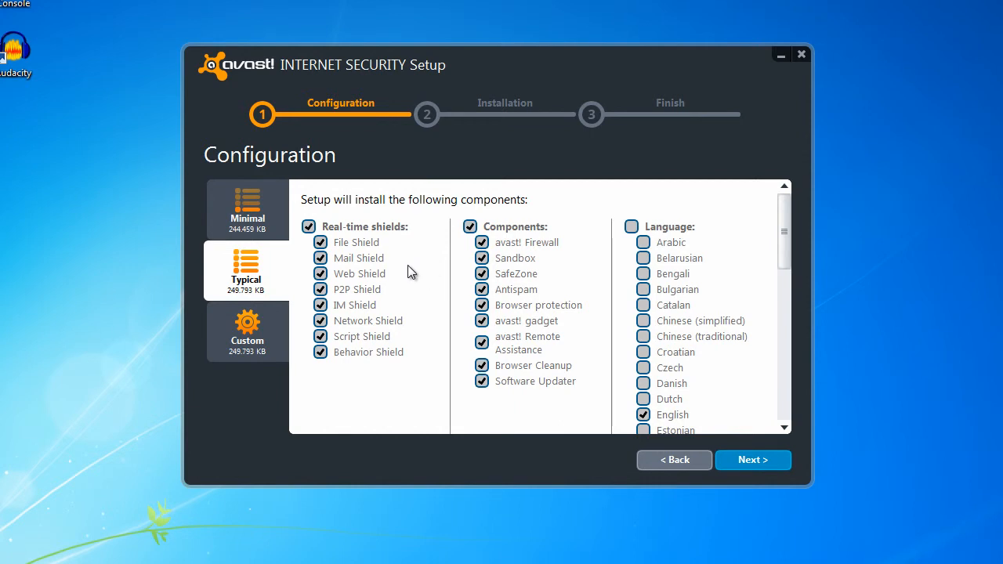
mouse_move(508, 395)
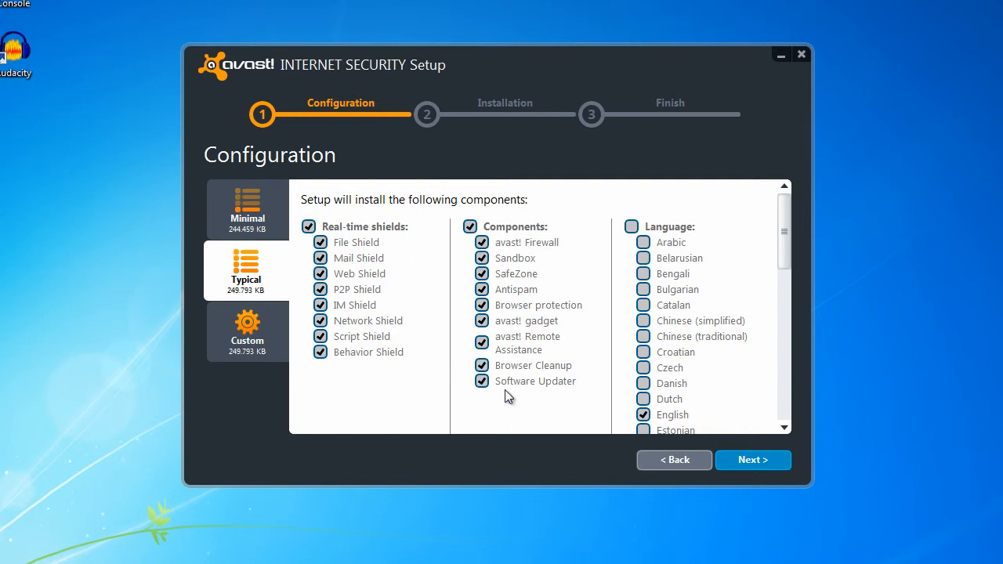
mouse_move(532, 395)
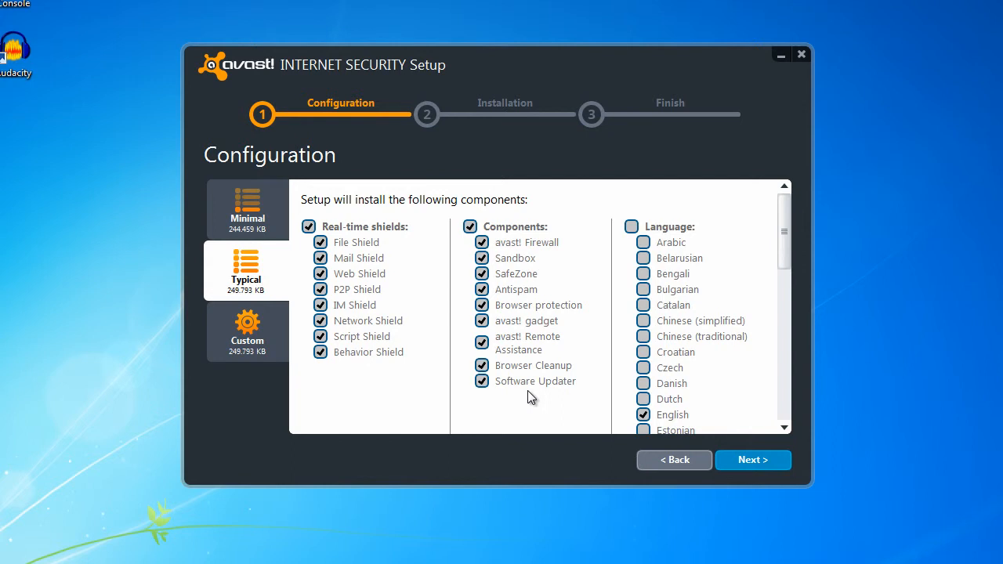
mouse_move(546, 252)
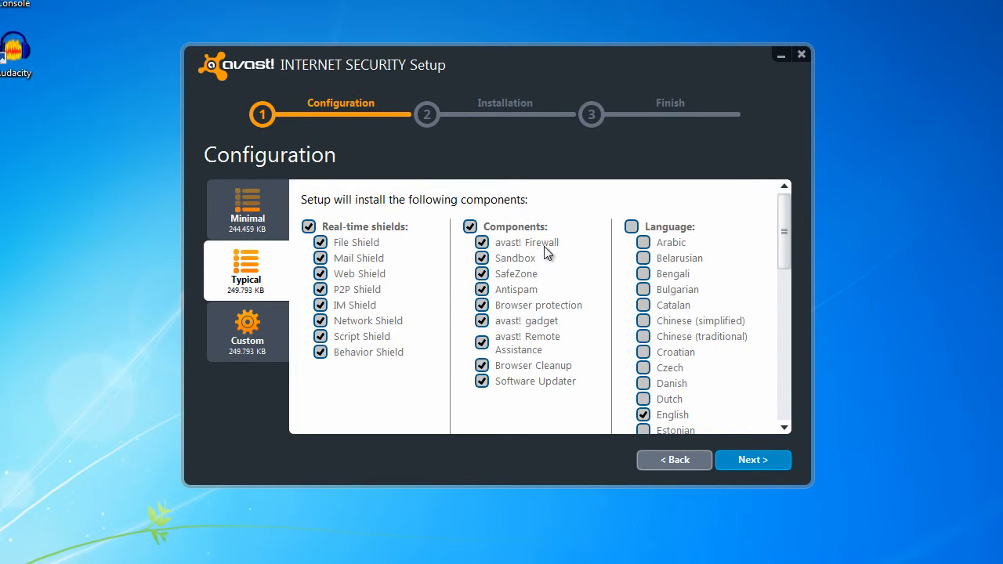
mouse_move(549, 267)
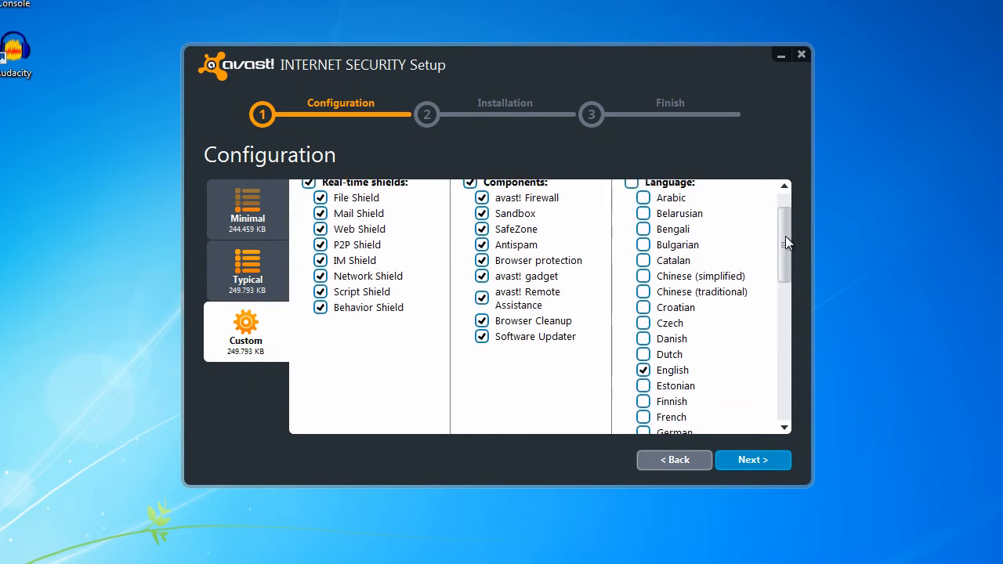
scroll("down", 3)
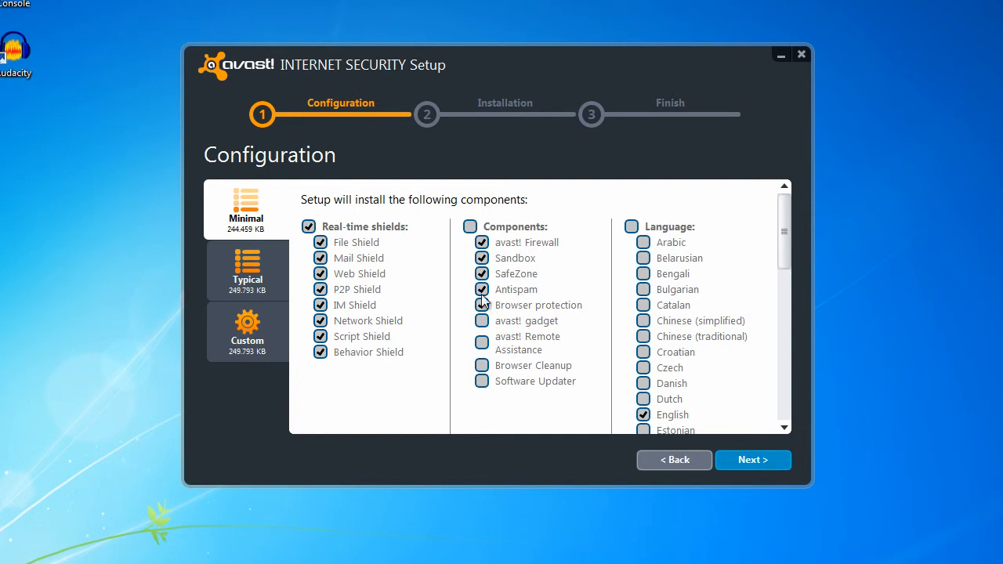
left_click(247, 269)
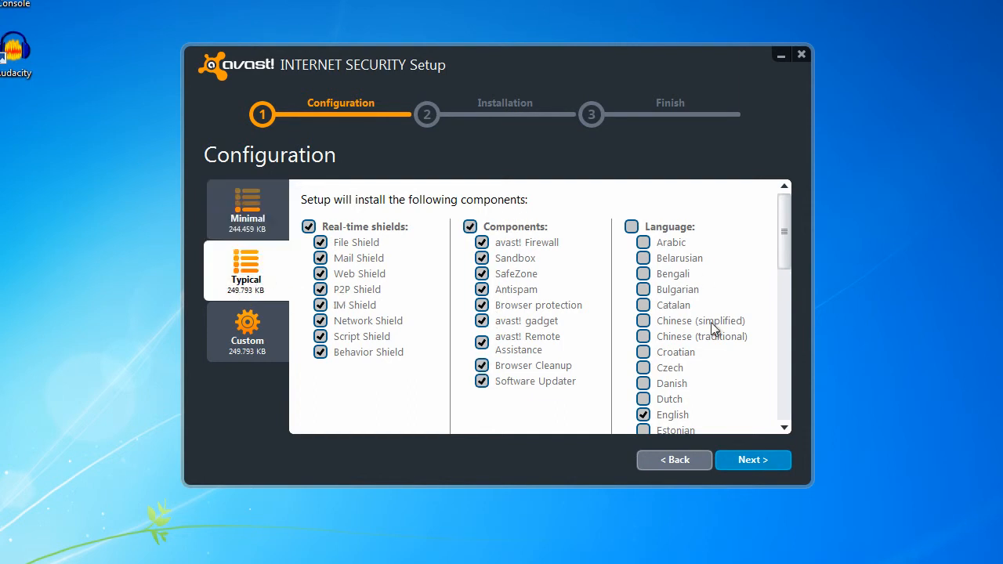
- Confirm the Typical components and show the installation summary
left_click(752, 461)
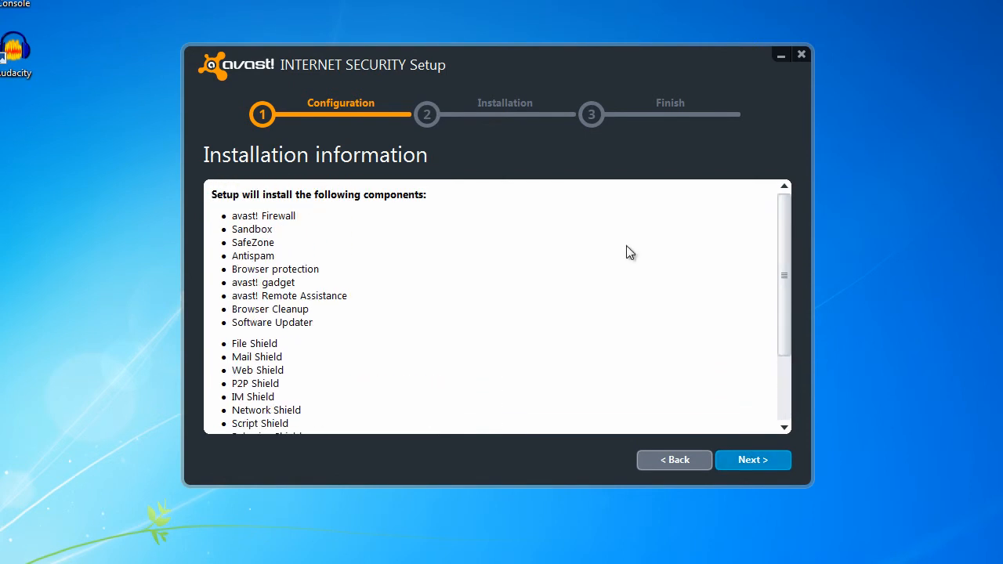
mouse_move(752, 461)
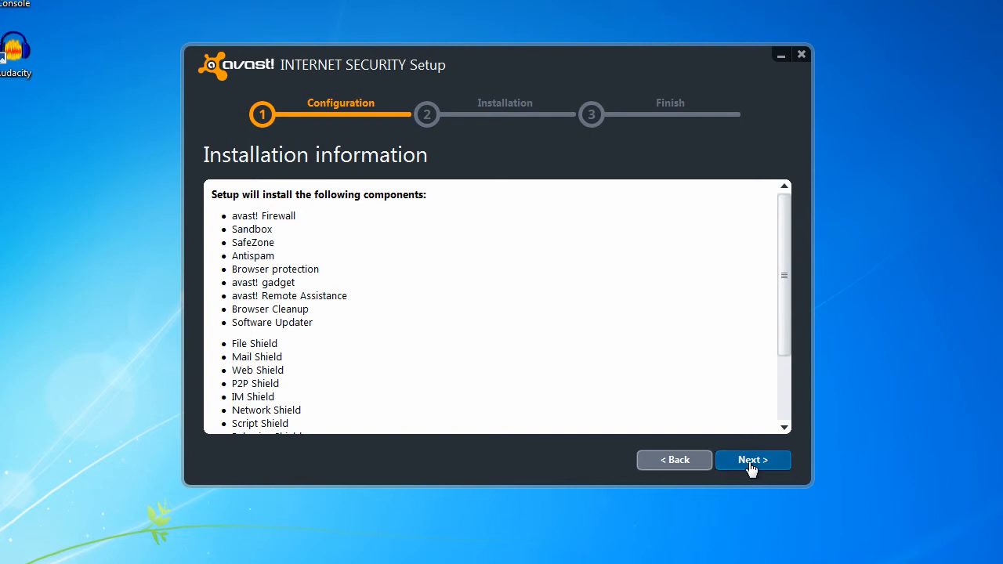
- Start installing the listed avast! components
left_click(752, 461)
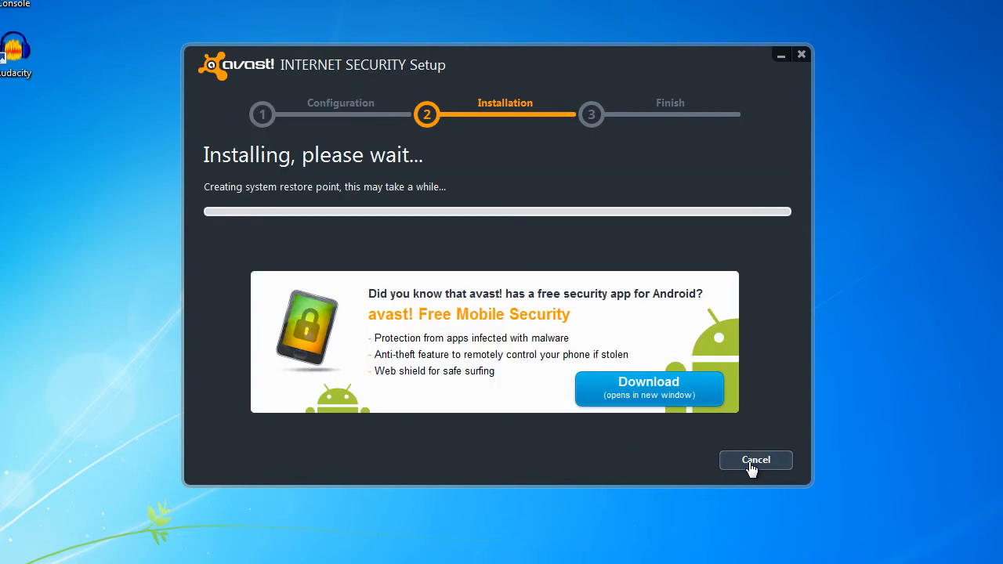
mouse_move(790, 388)
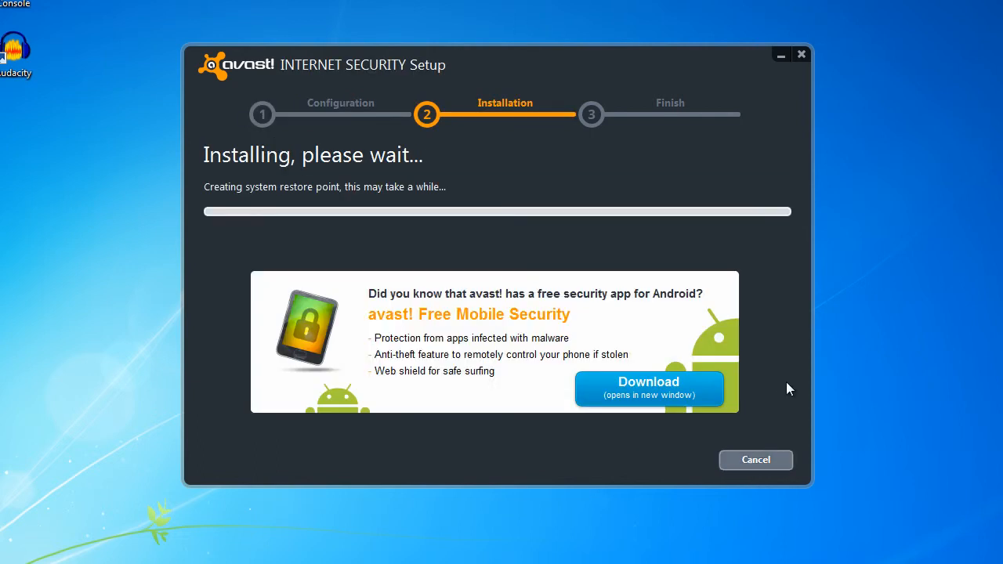
mouse_move(486, 285)
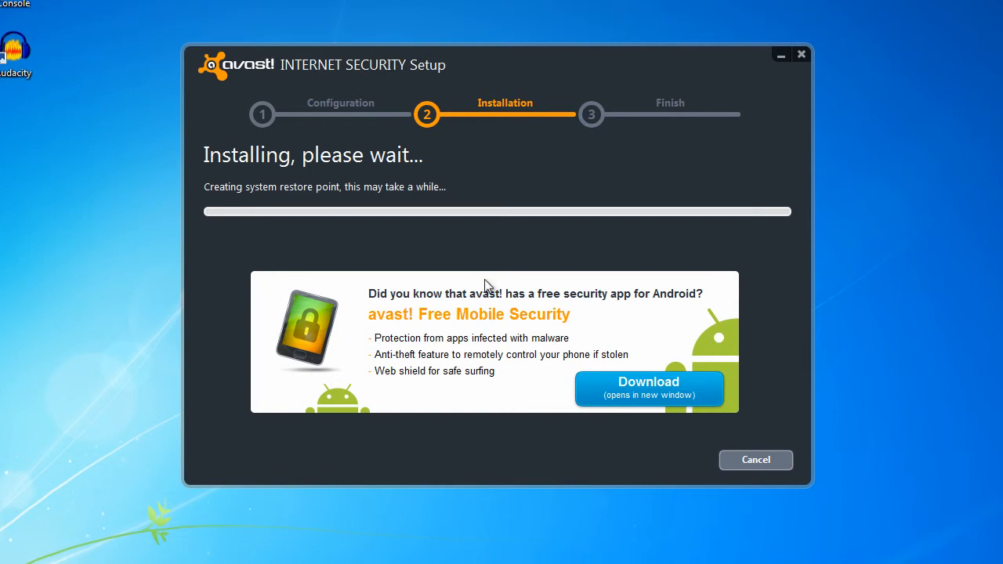
mouse_move(408, 384)
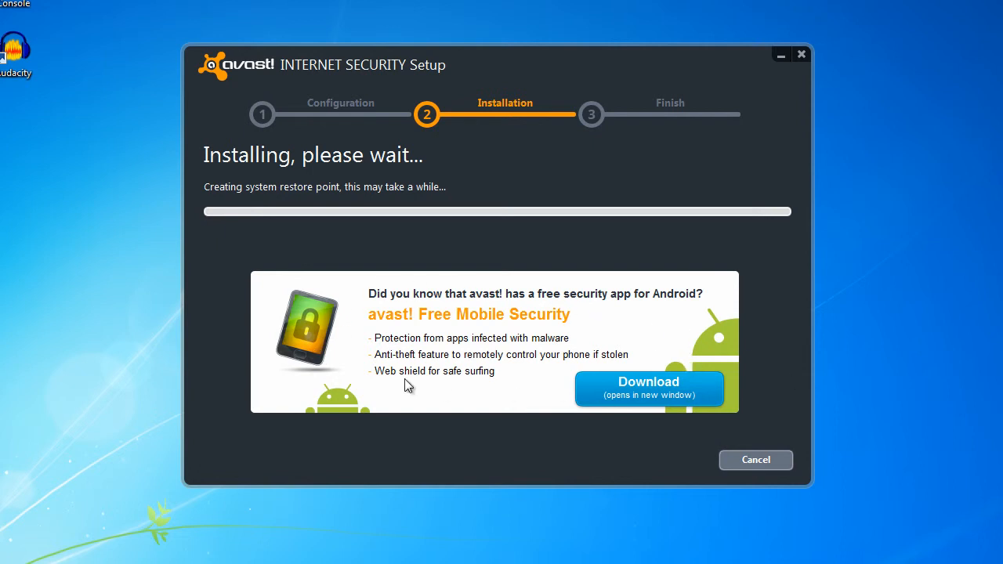
mouse_move(678, 339)
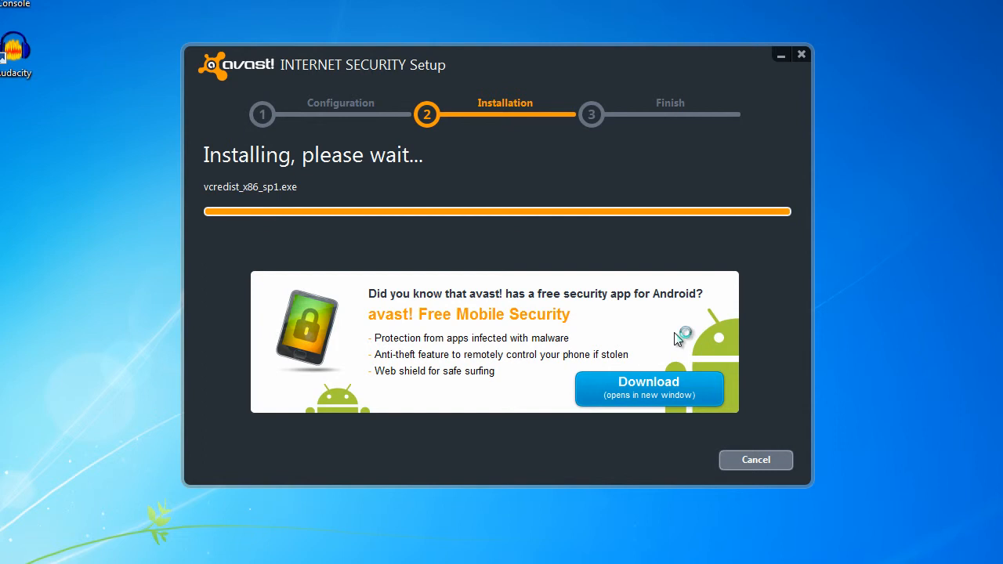
mouse_move(677, 338)
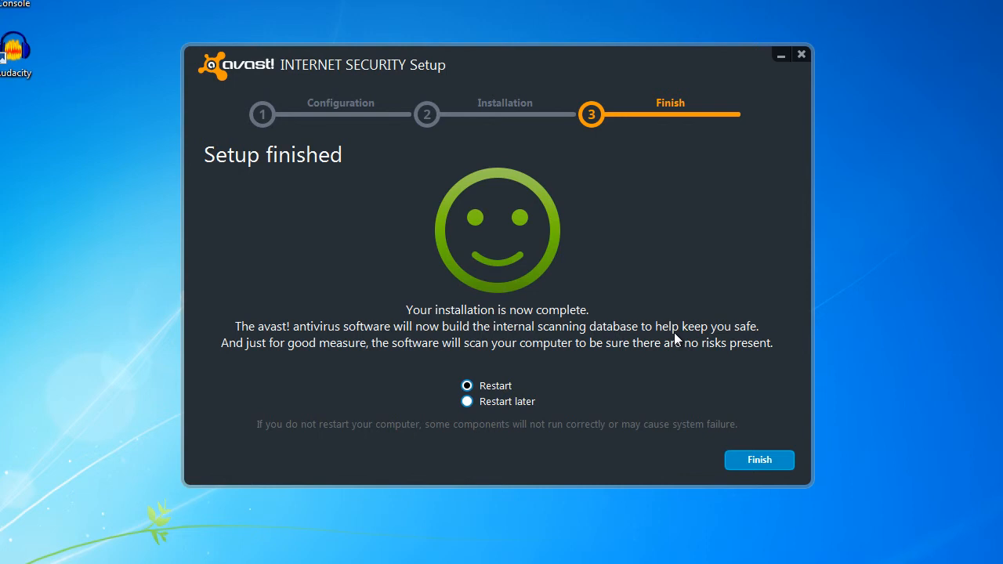
mouse_move(624, 194)
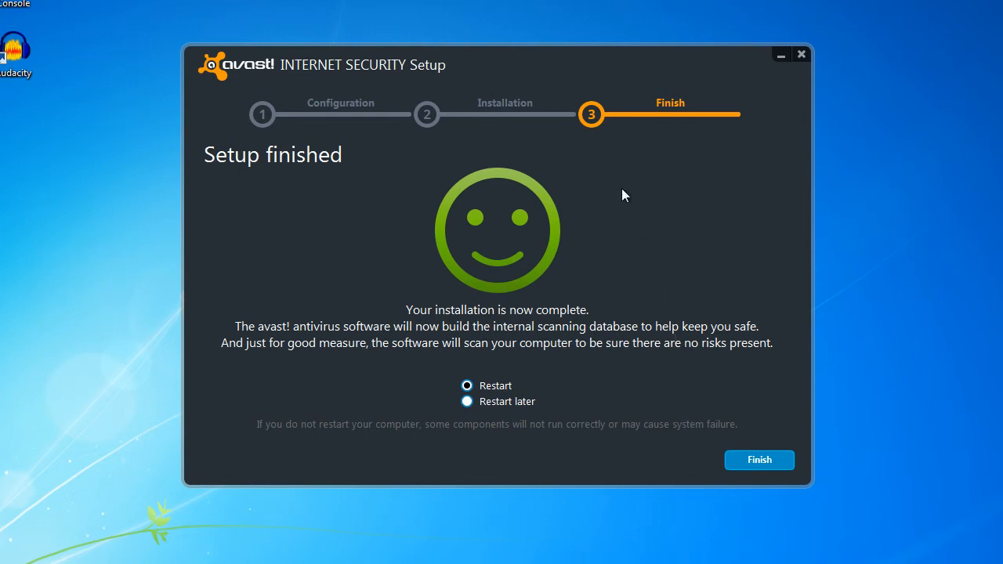
mouse_move(671, 225)
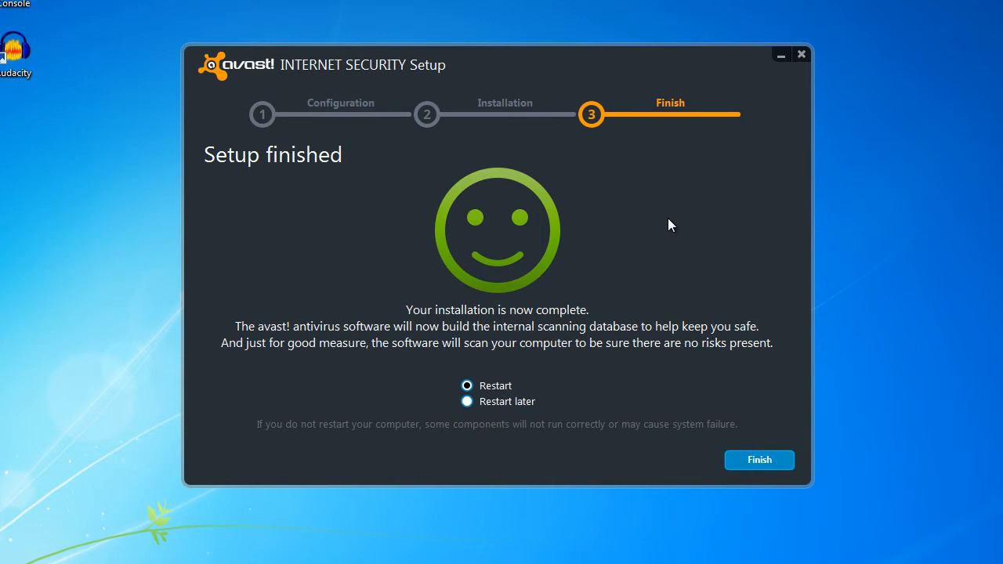
mouse_move(549, 332)
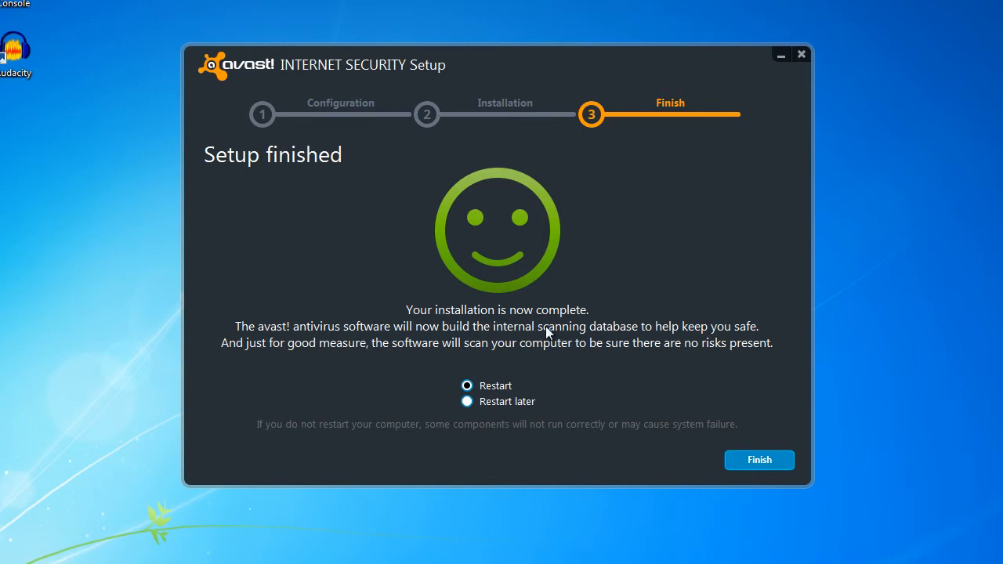
mouse_move(557, 305)
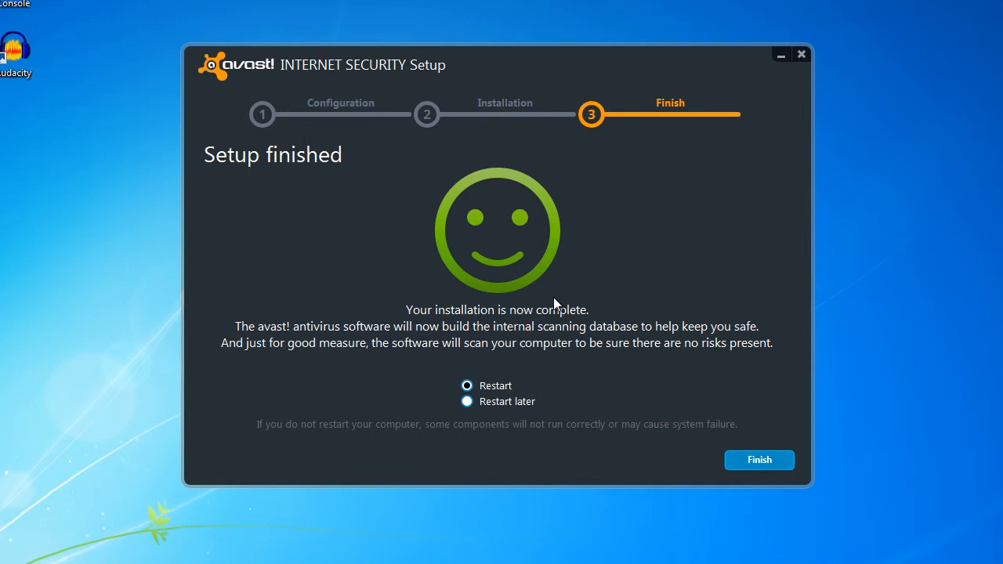
mouse_move(533, 373)
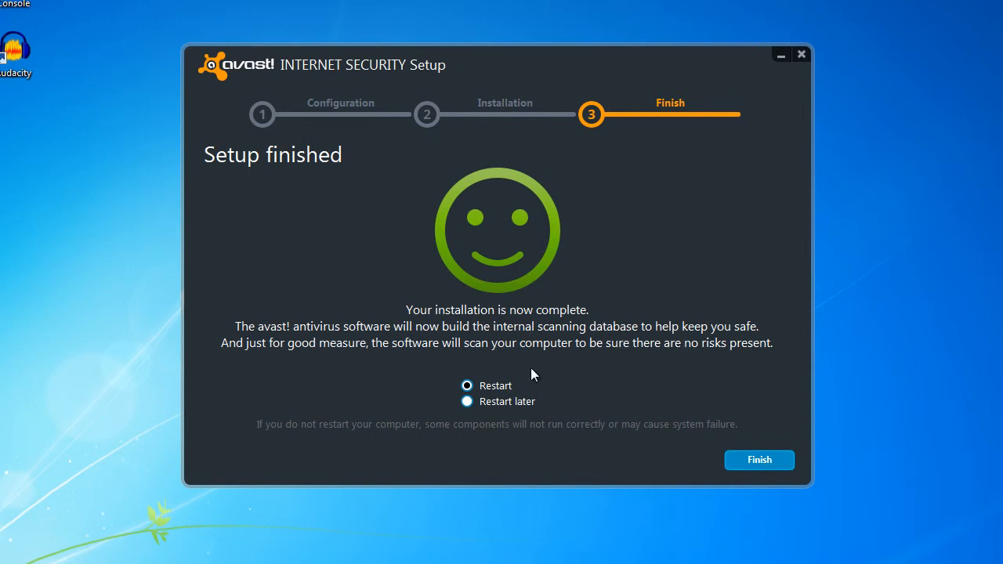
- Finish setup with 'Restart later' selected, closing the installer to the desktop
left_click(468, 401)
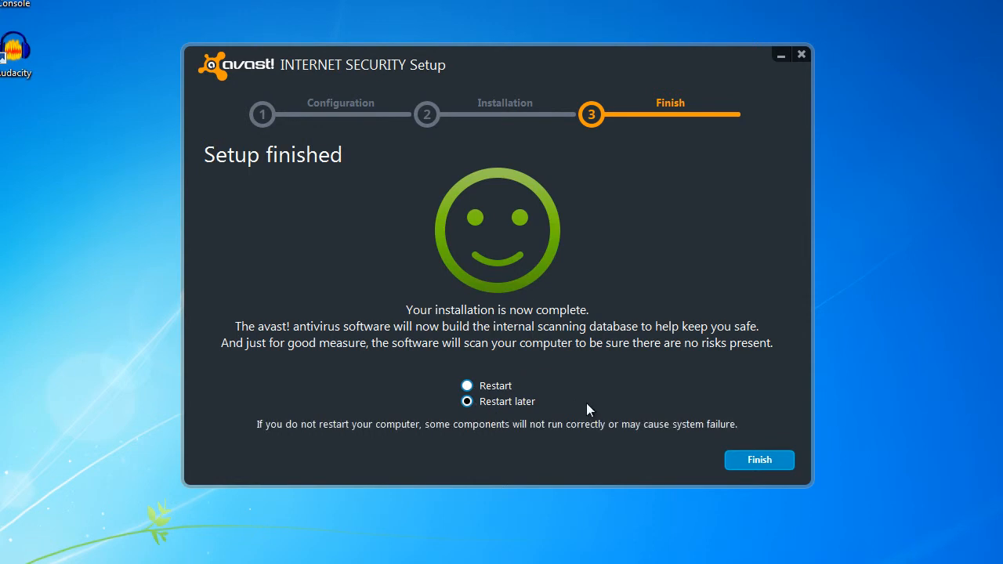
left_click(759, 461)
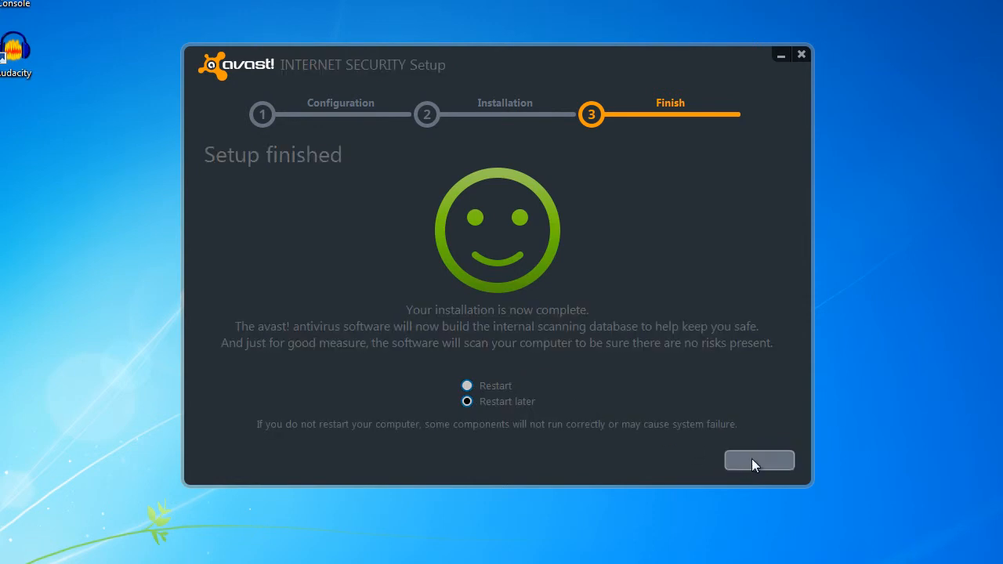
mouse_move(883, 467)
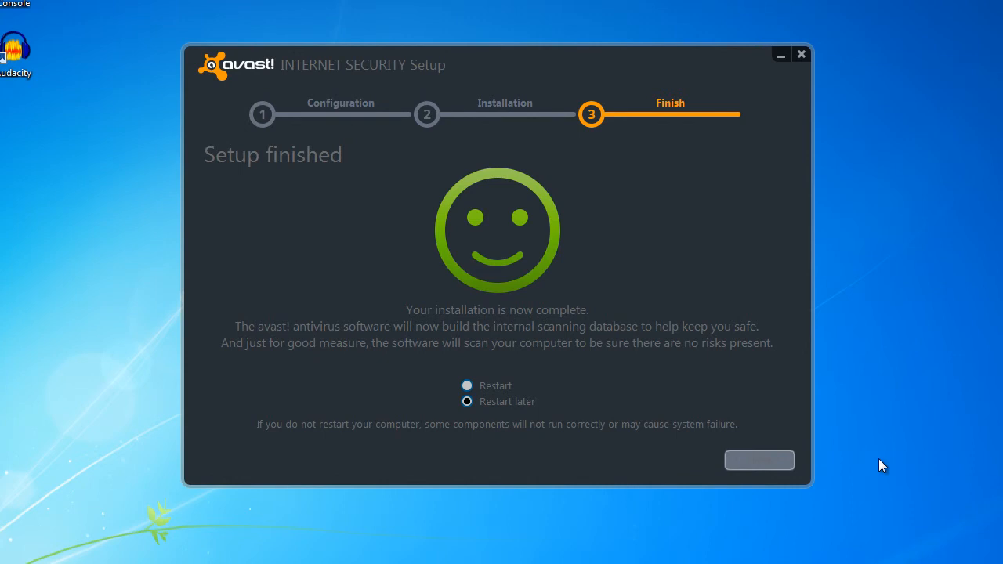
left_click(759, 461)
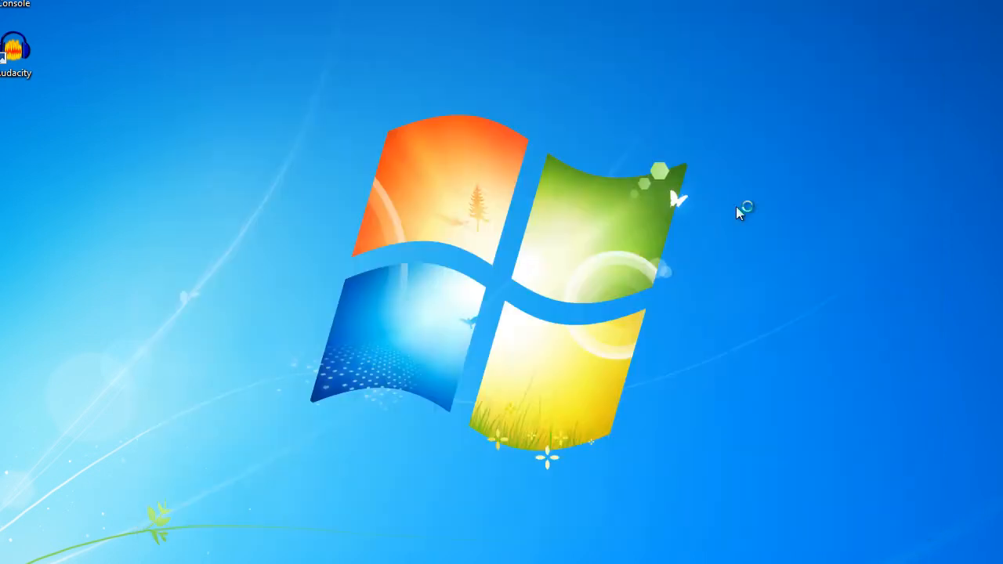
mouse_move(765, 249)
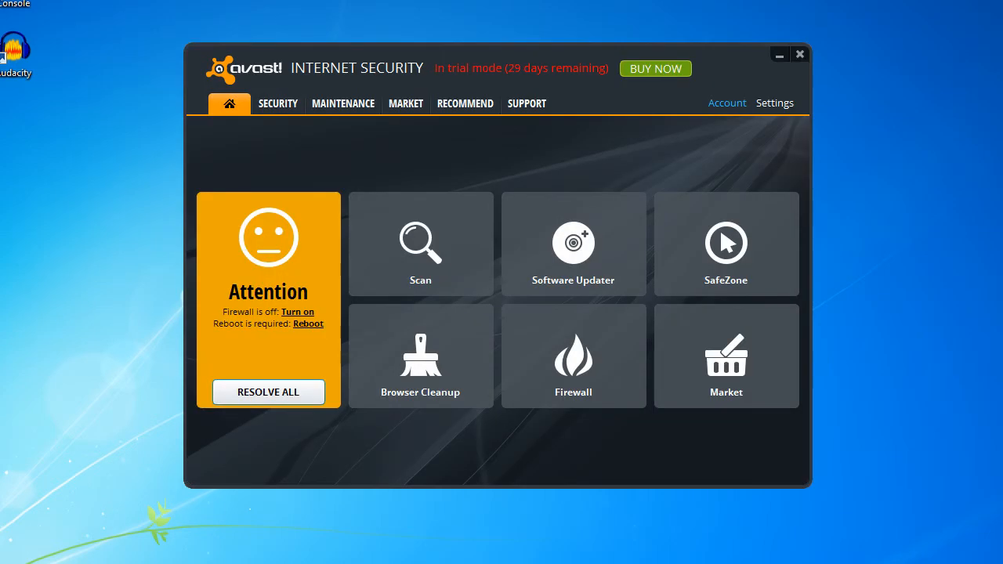
mouse_move(597, 87)
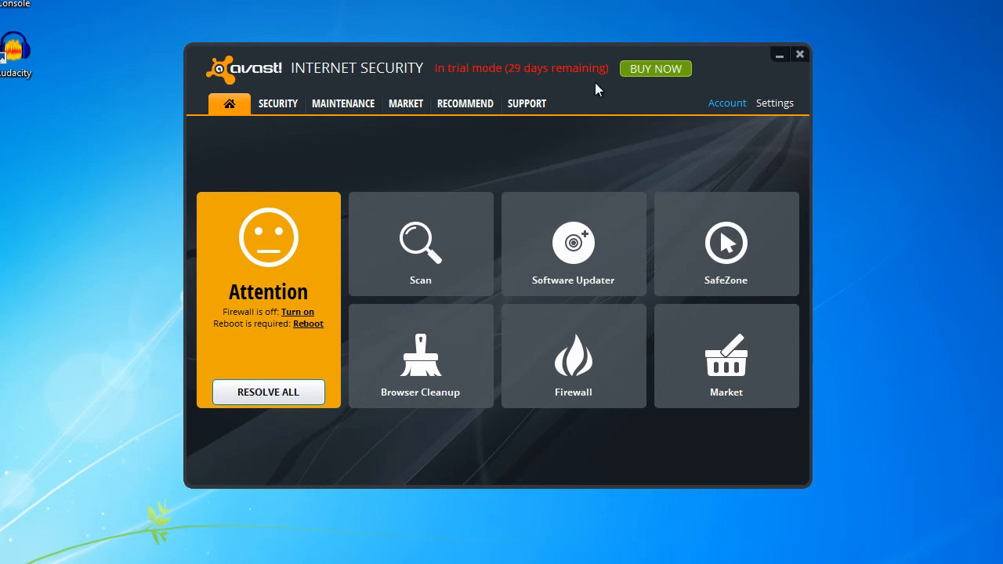
mouse_move(316, 316)
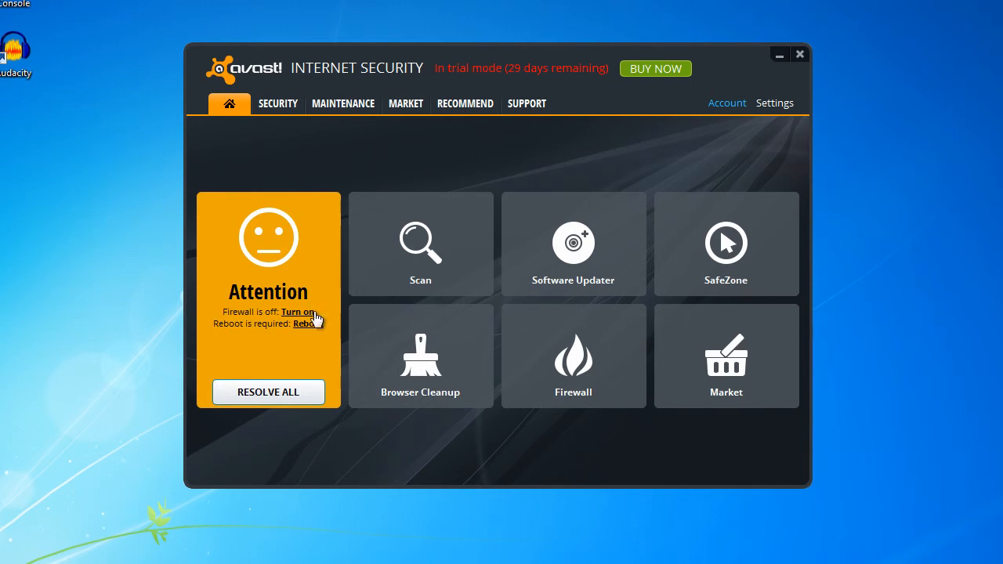
mouse_move(312, 317)
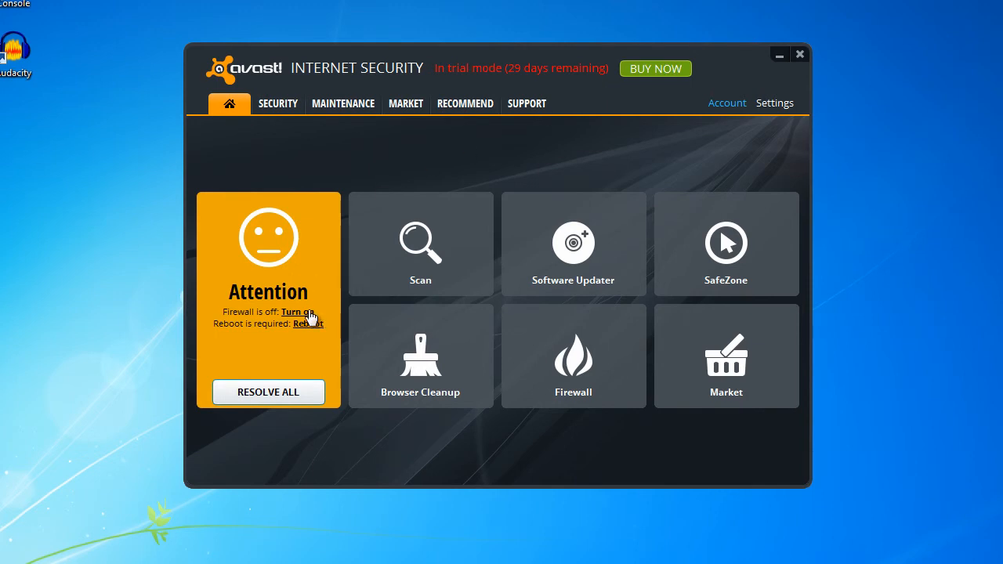
mouse_move(326, 285)
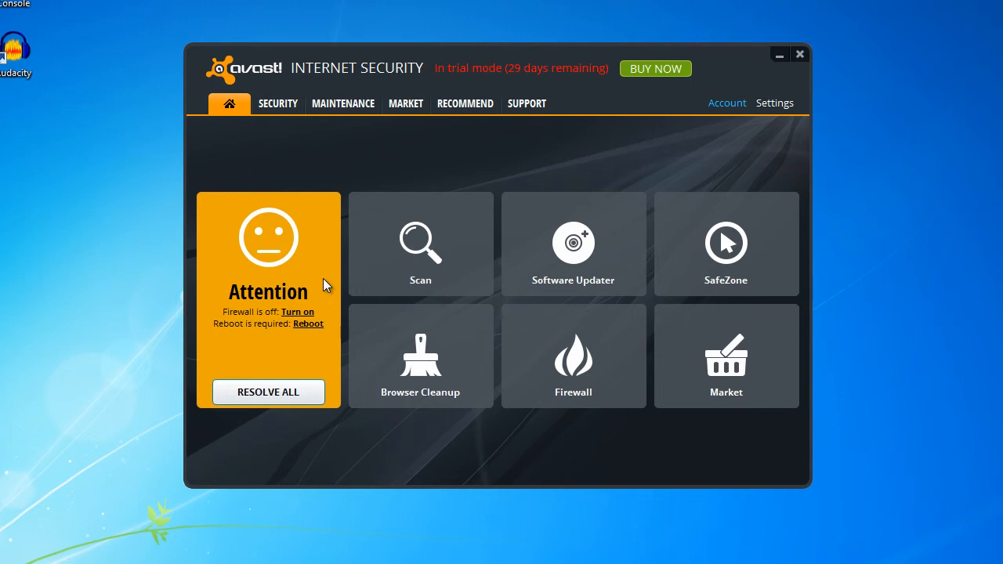
mouse_move(270, 351)
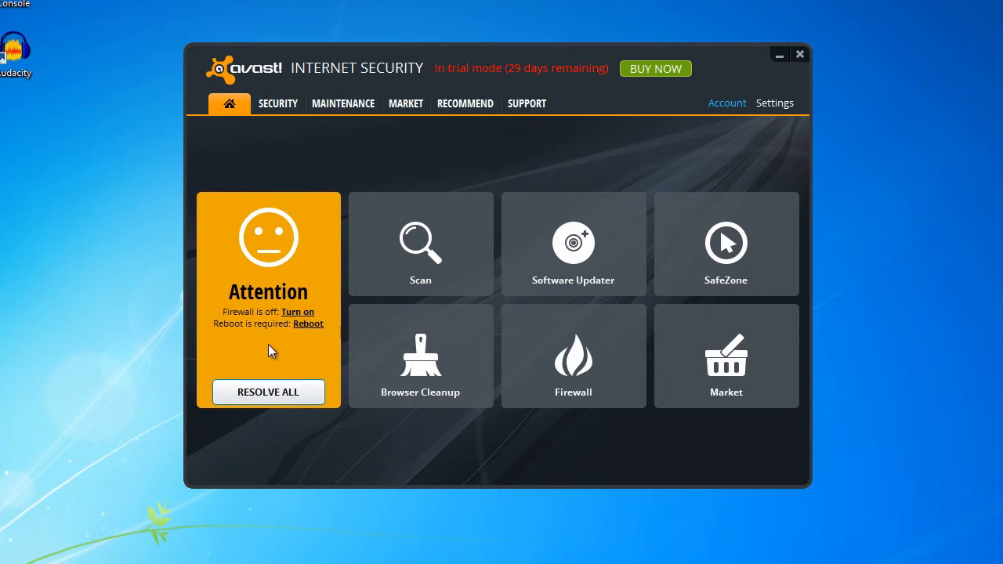
mouse_move(574, 284)
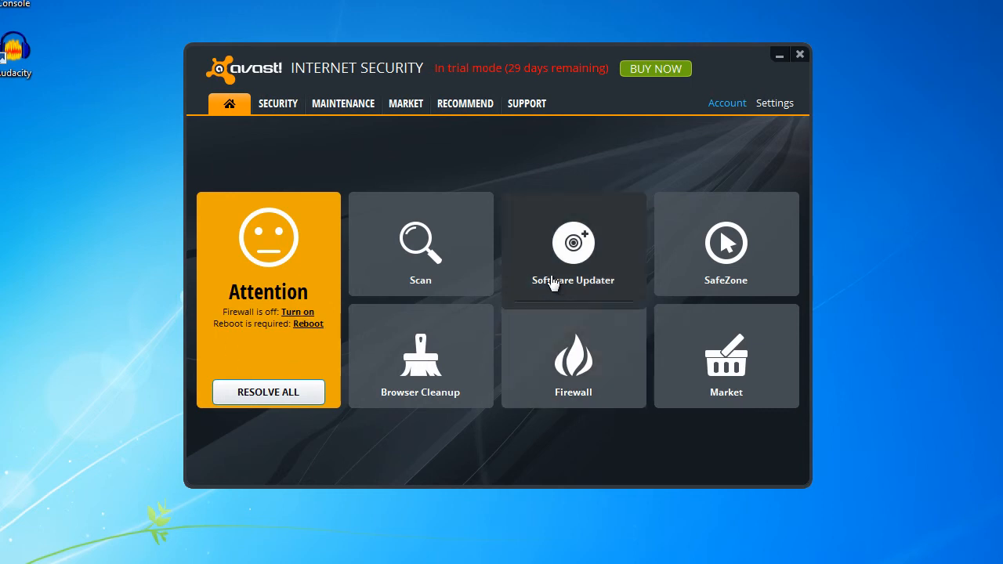
mouse_move(574, 285)
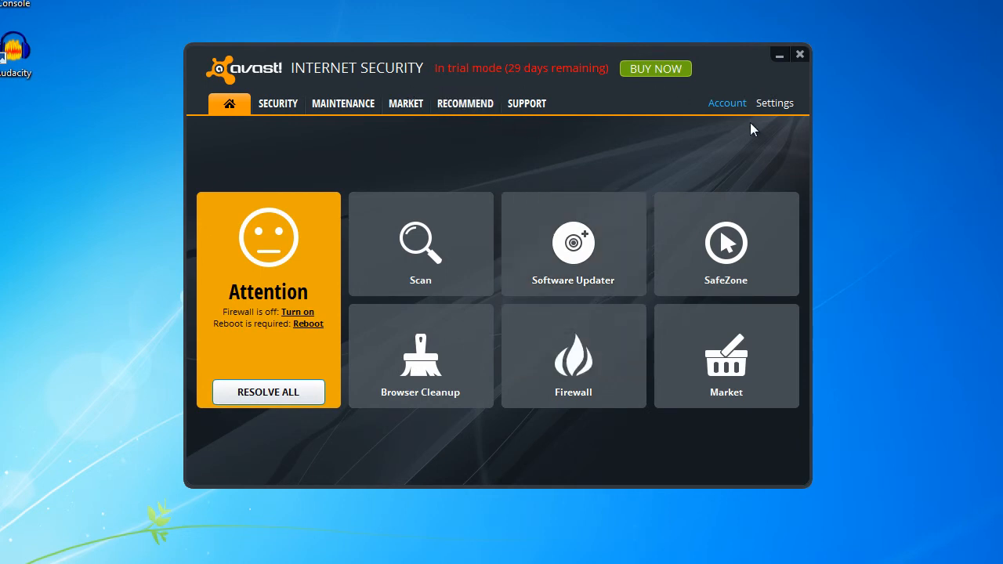
mouse_move(756, 139)
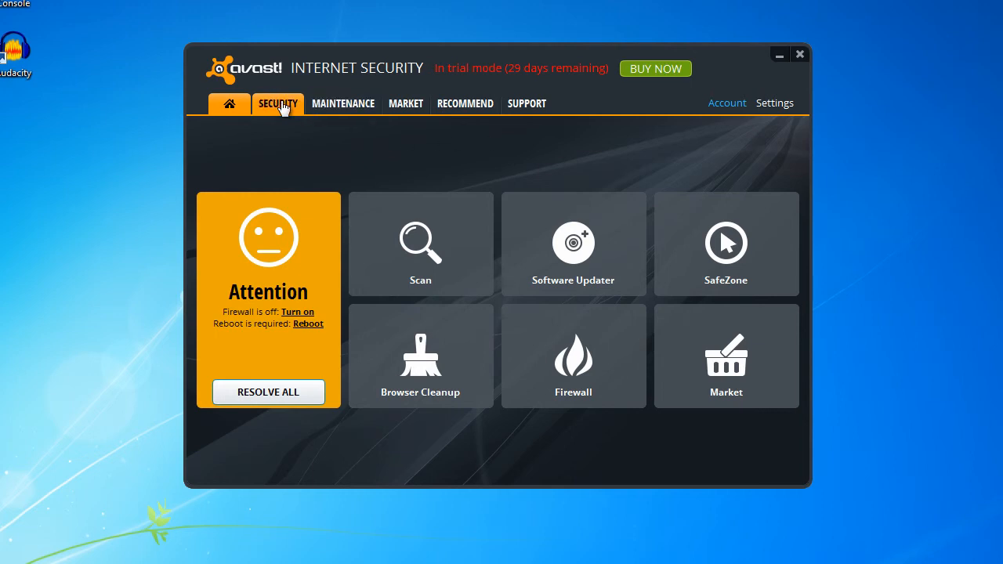
- Browse the Security, Maintenance, Market, Recommend and Support pages, then reach Antivirus Scan Now
left_click(277, 104)
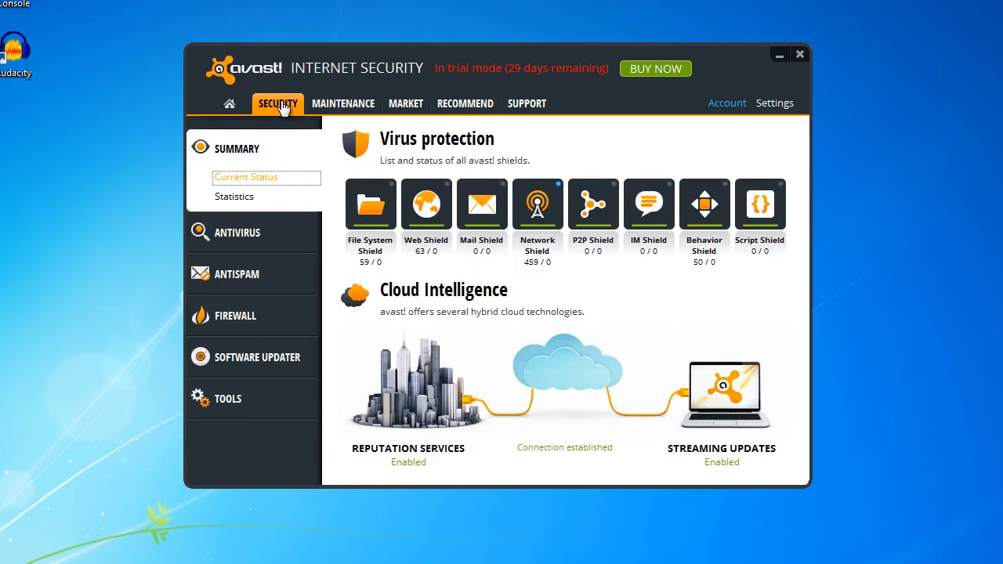
left_click(341, 103)
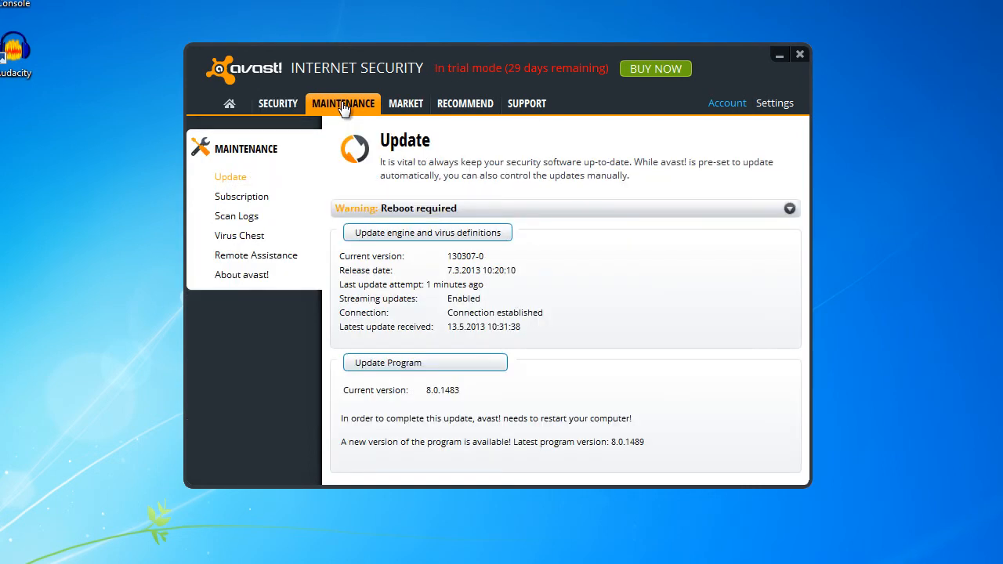
left_click(406, 104)
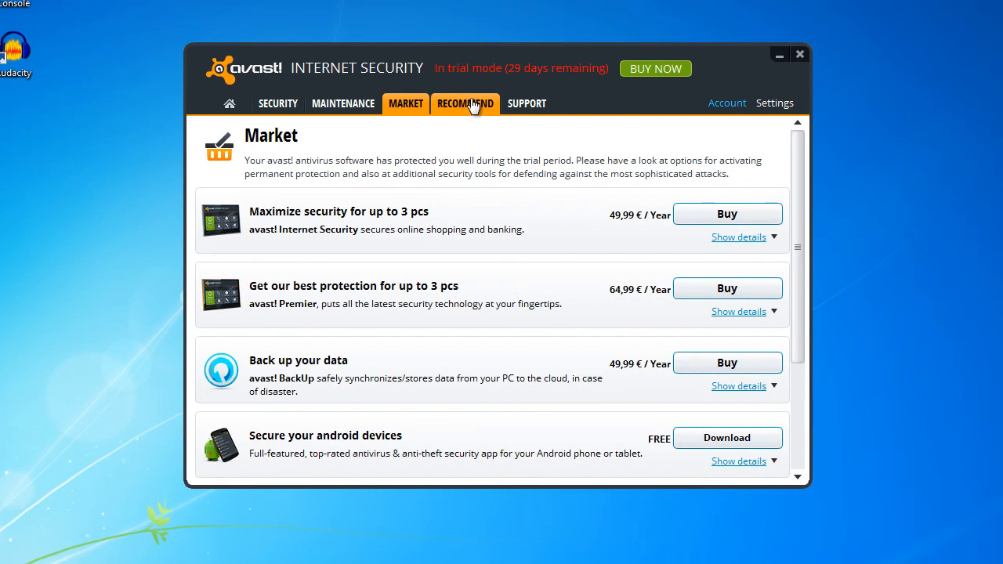
left_click(465, 104)
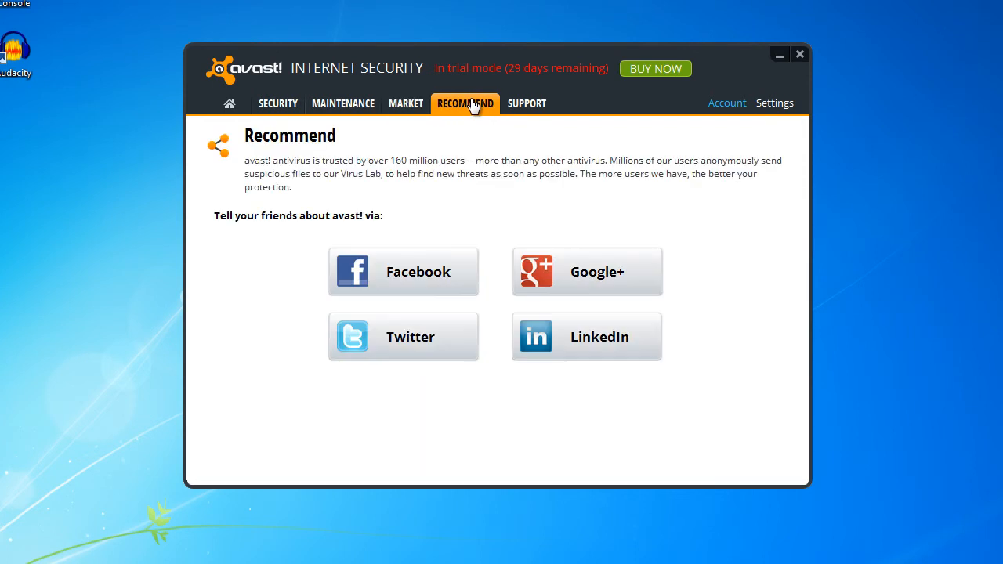
left_click(527, 103)
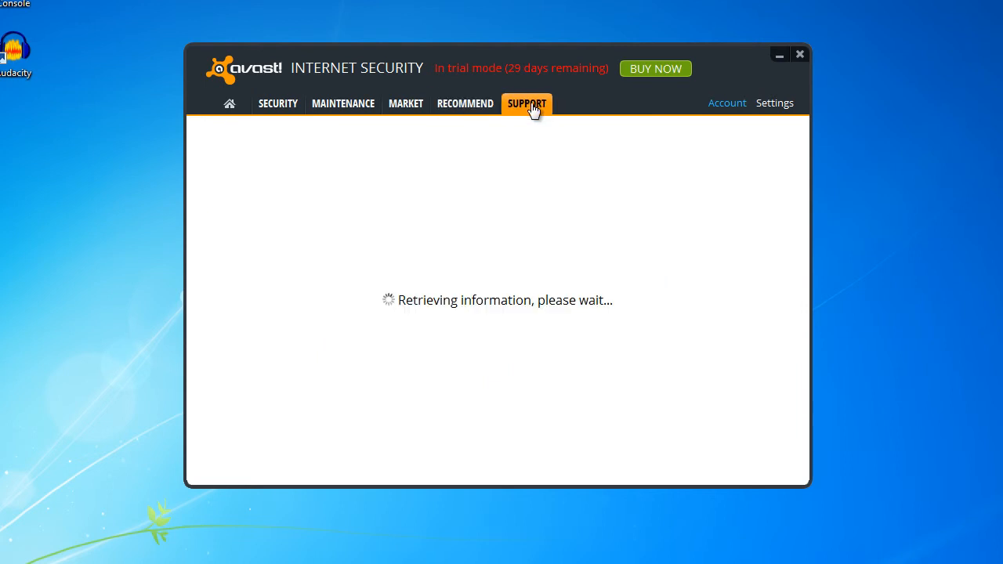
left_click(527, 104)
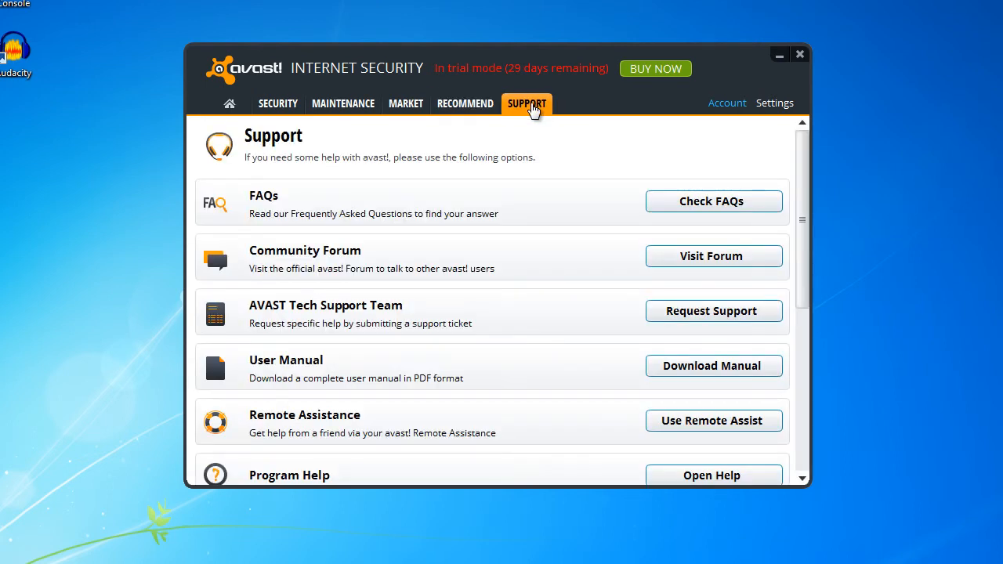
left_click(277, 103)
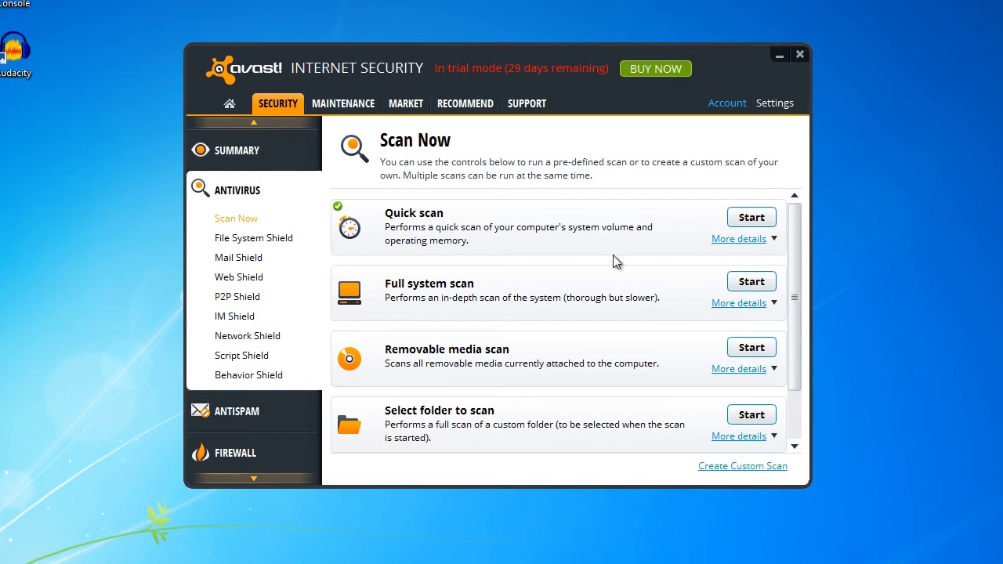
mouse_move(527, 286)
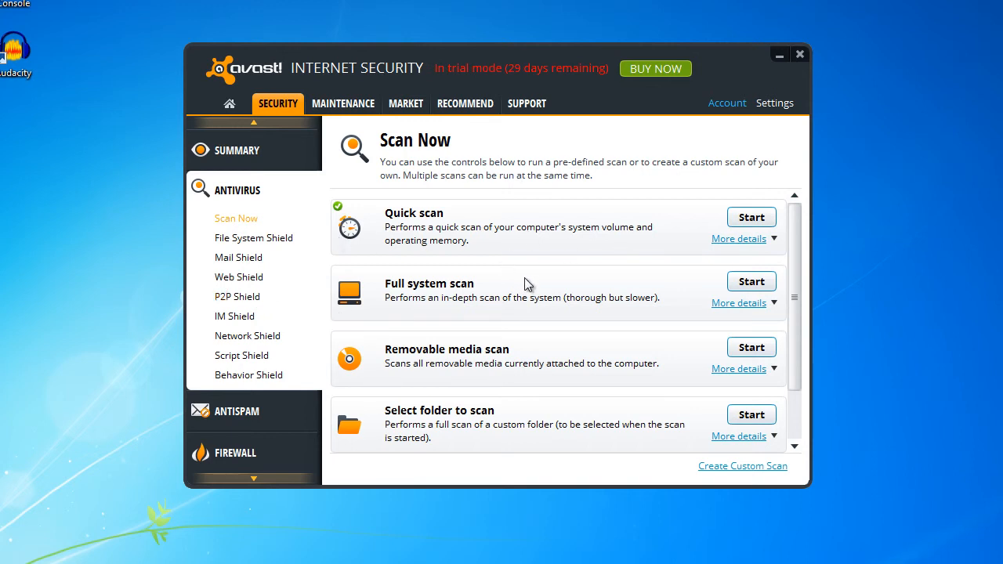
mouse_move(601, 346)
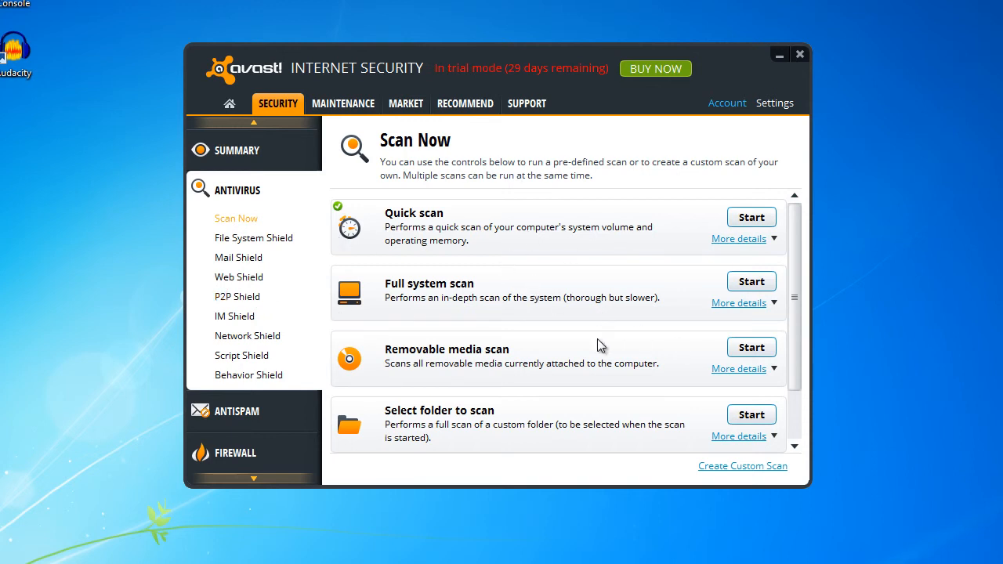
left_click(237, 151)
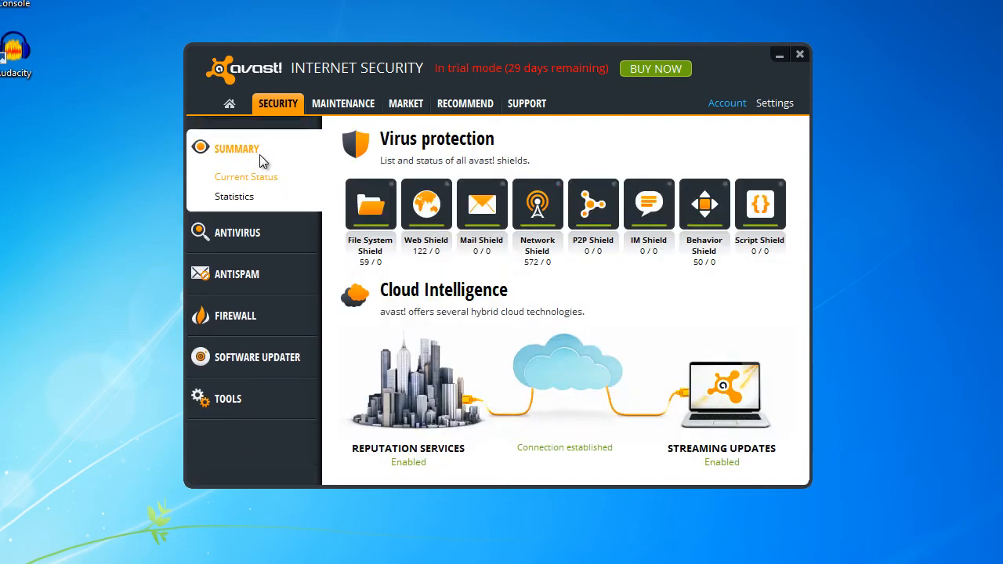
mouse_move(257, 358)
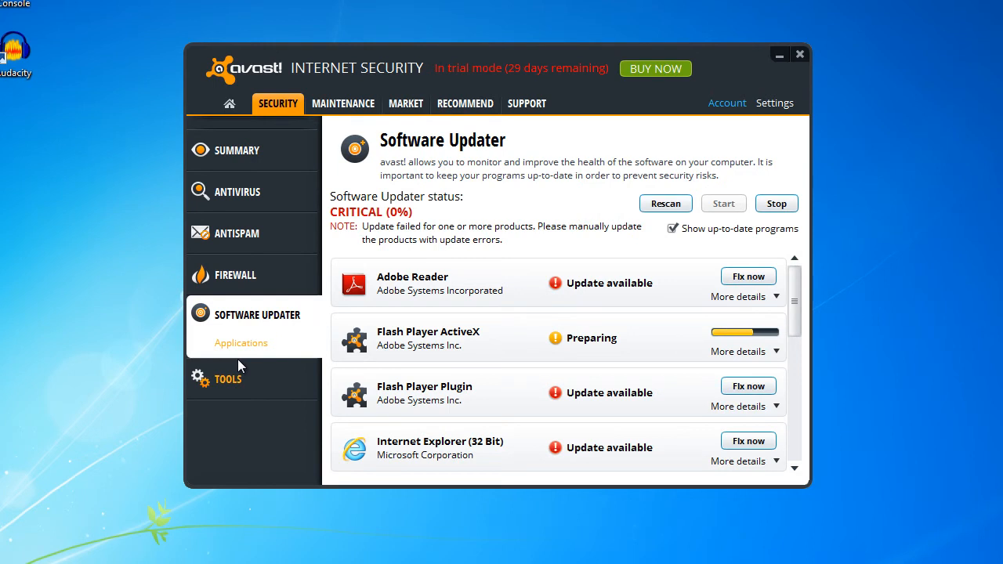
mouse_move(821, 351)
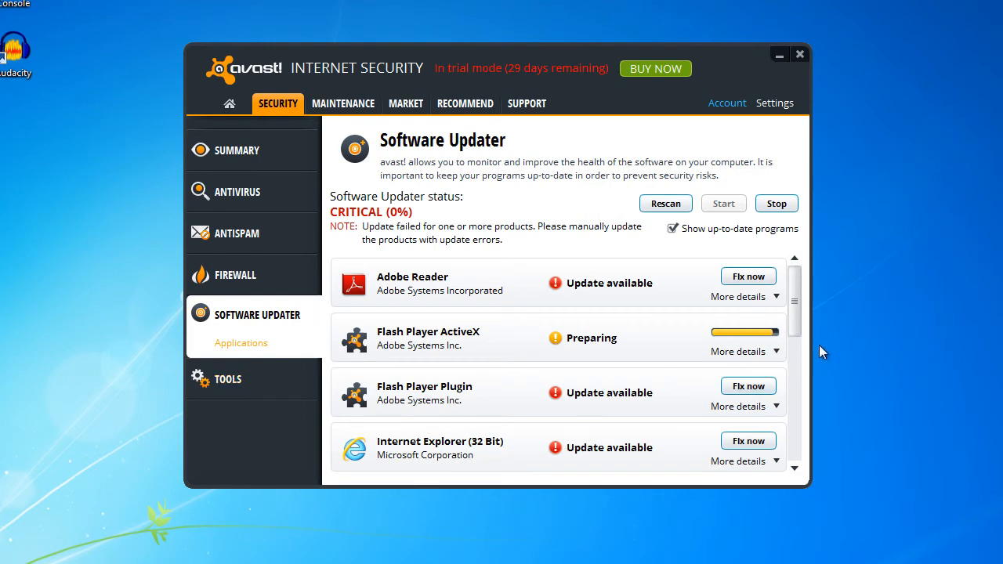
scroll("down", 3)
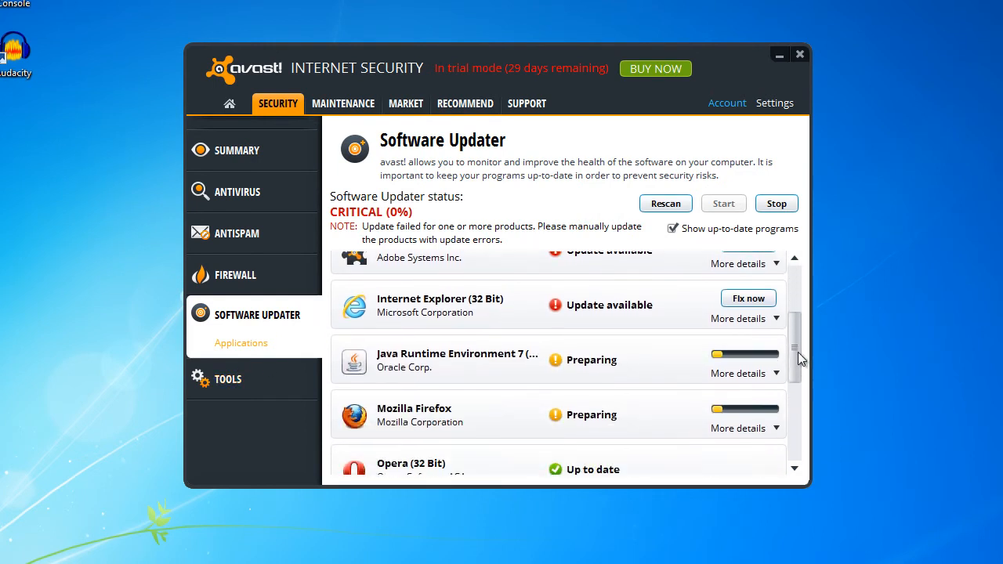
scroll("down", 3)
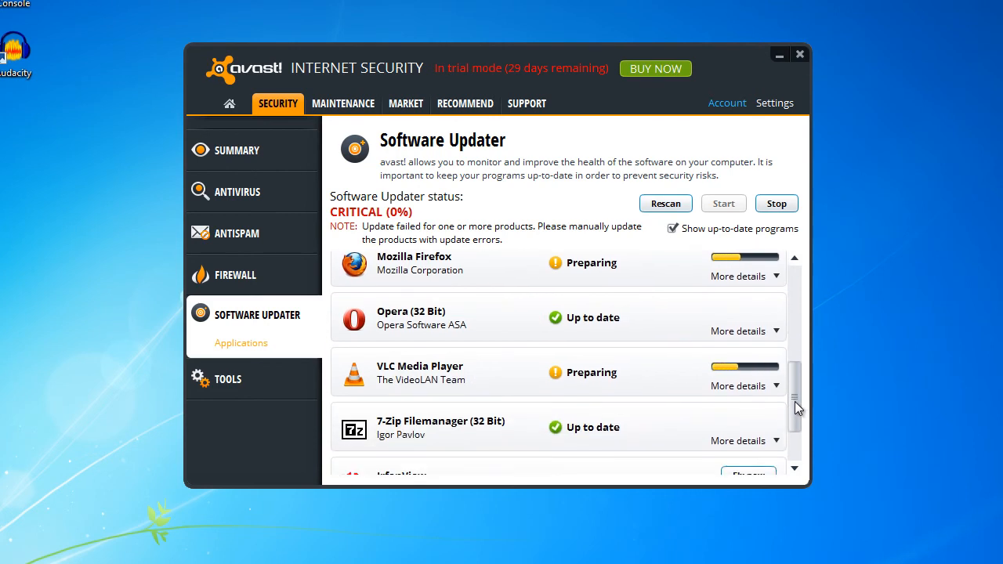
scroll("down", 3)
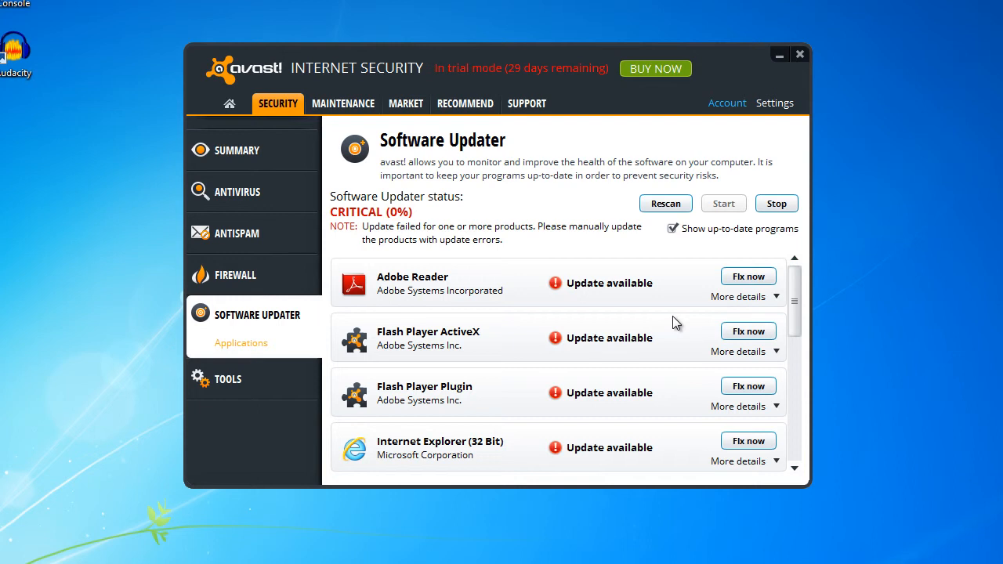
mouse_move(588, 311)
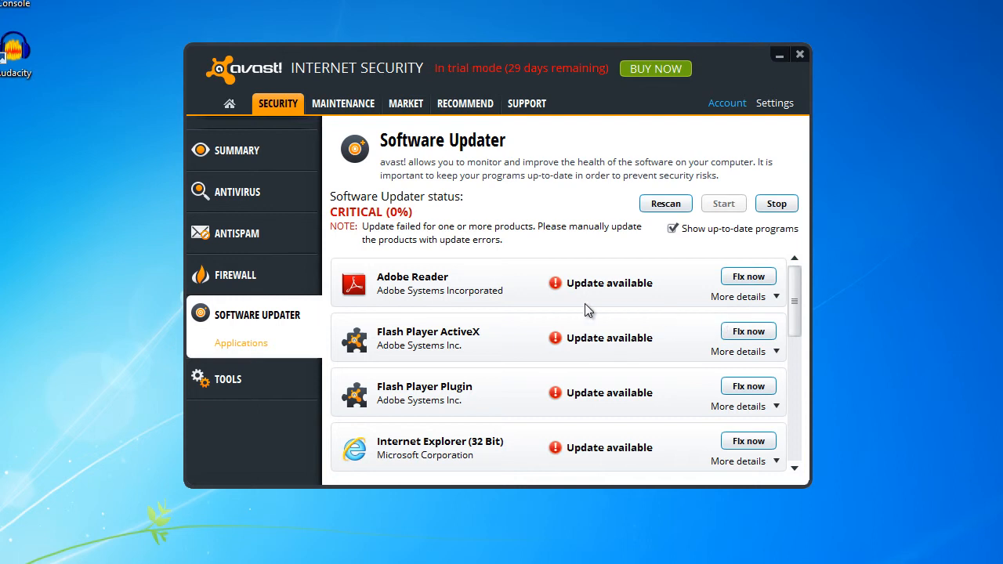
mouse_move(613, 357)
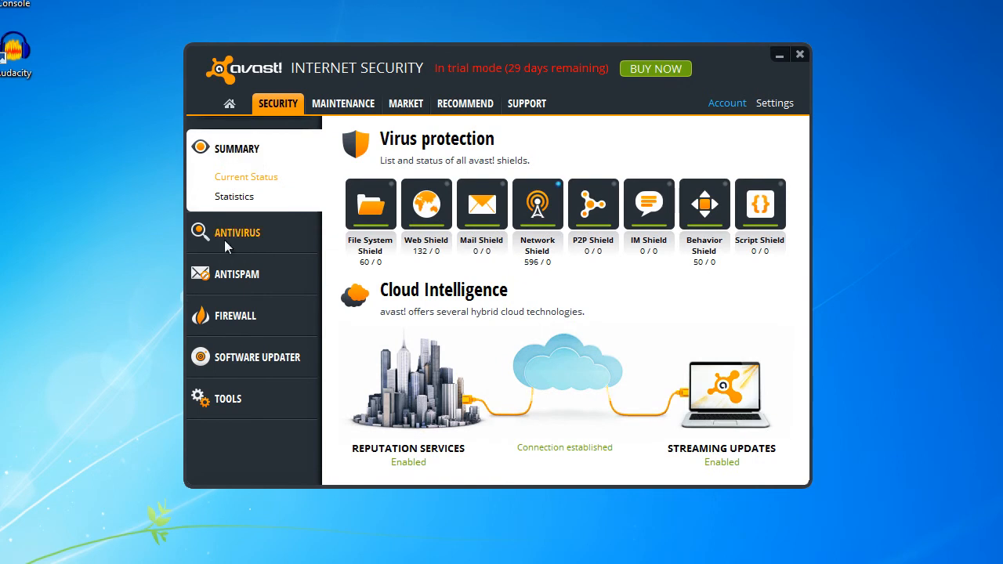
left_click(238, 232)
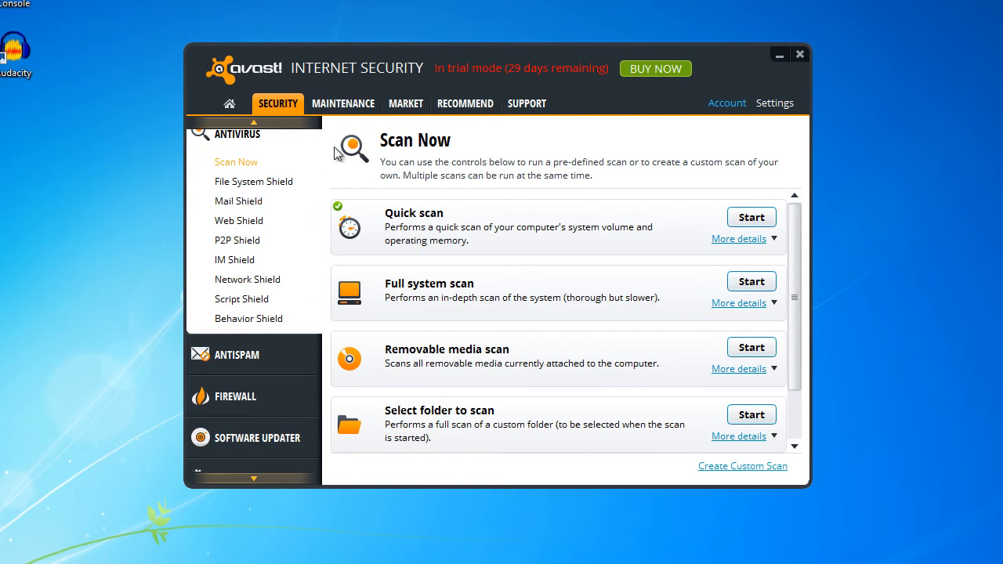
- Update the engine and virus definitions from the Maintenance Update page
left_click(342, 103)
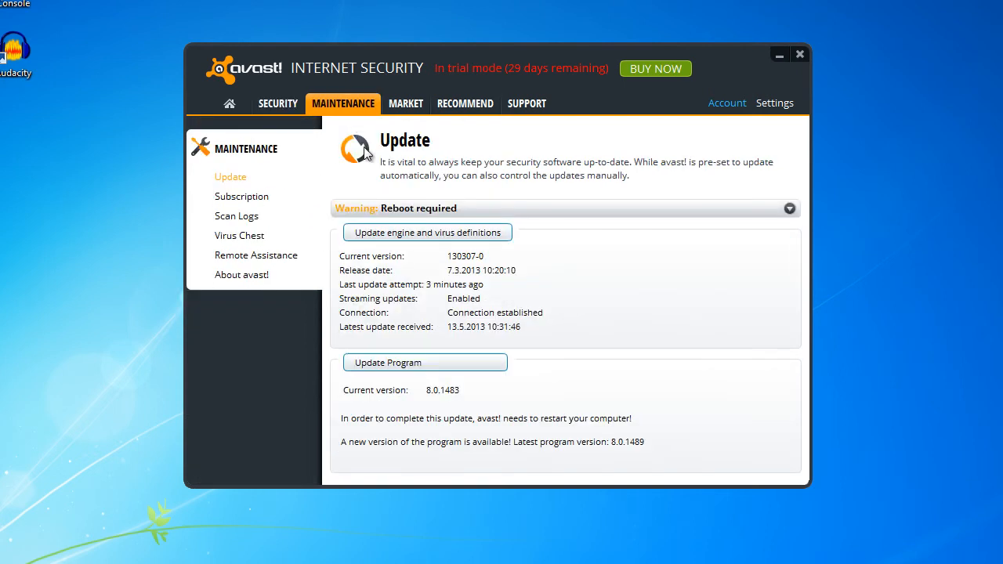
left_click(427, 232)
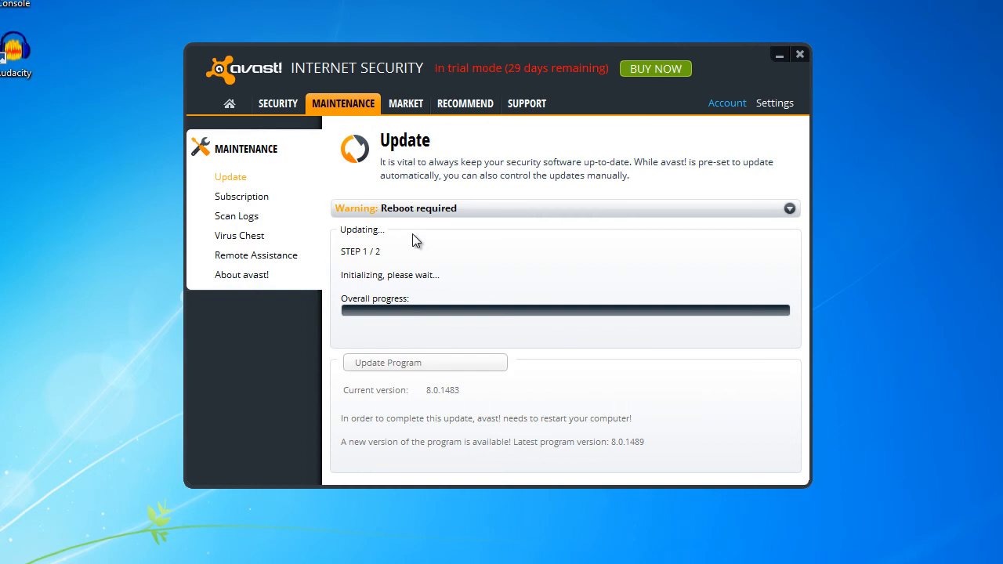
mouse_move(588, 245)
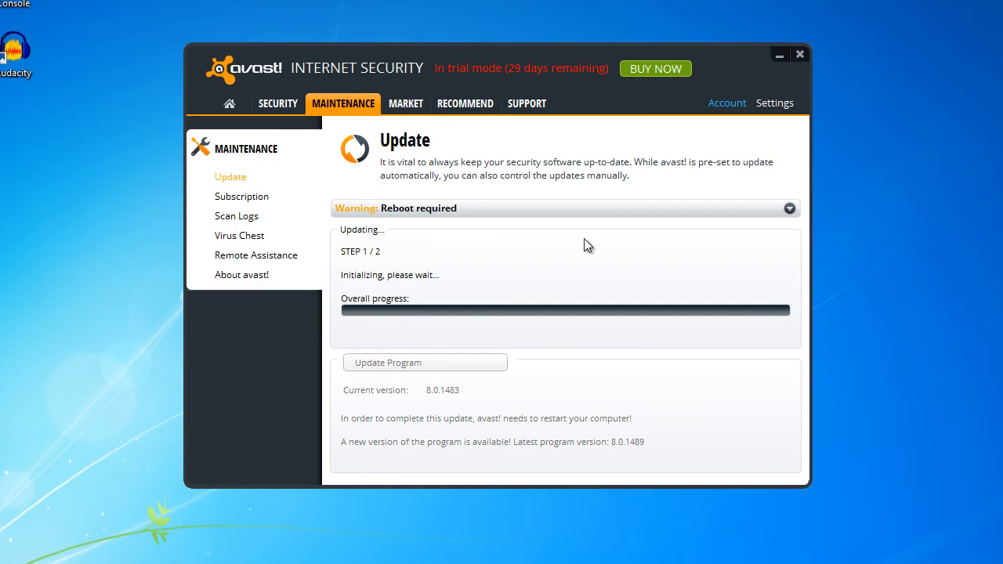
mouse_move(442, 243)
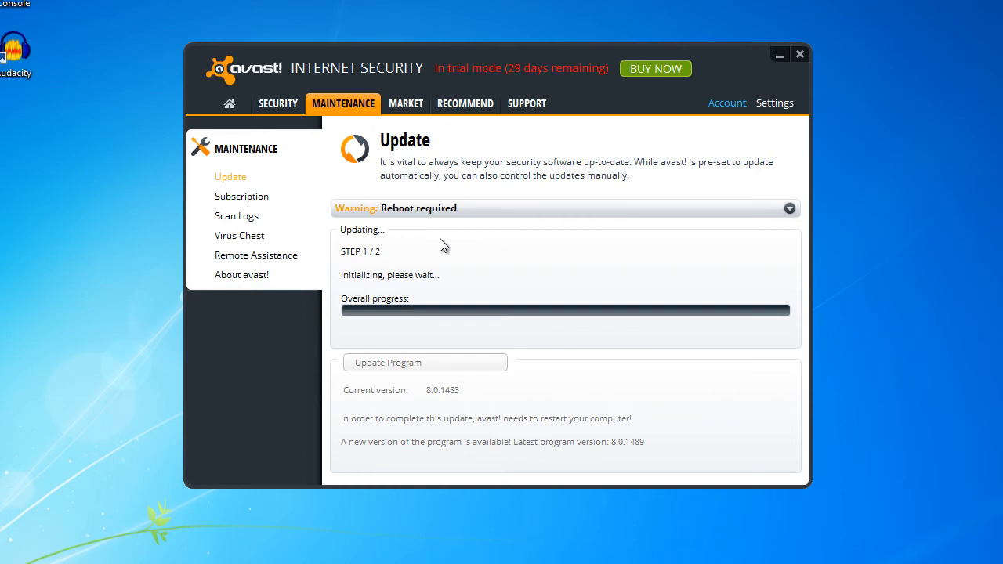
mouse_move(342, 238)
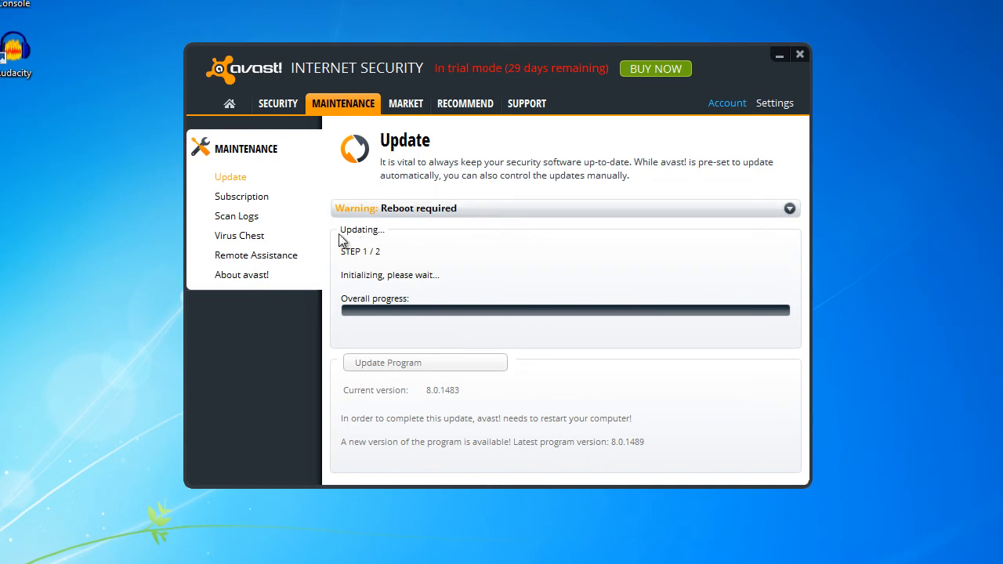
mouse_move(535, 249)
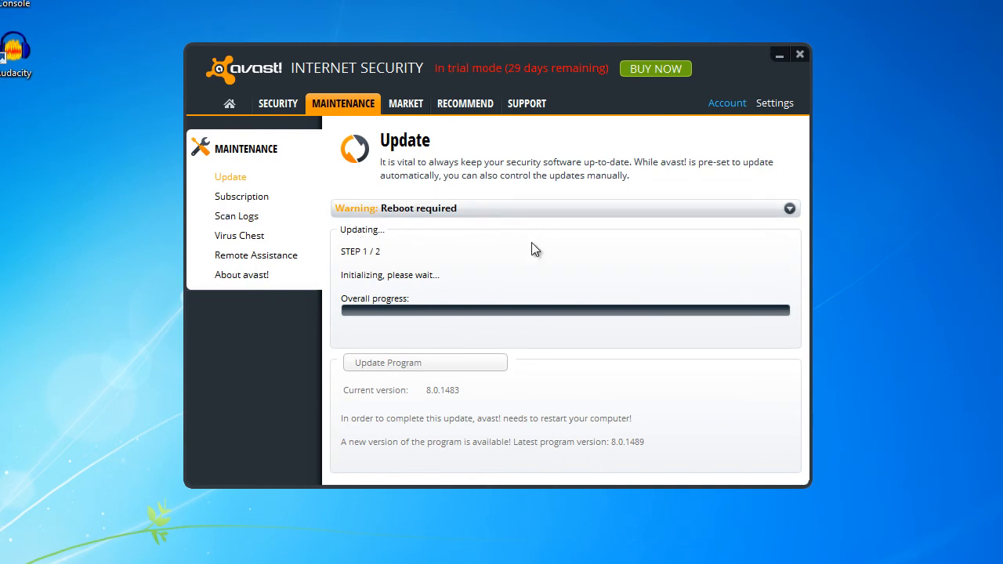
mouse_move(524, 318)
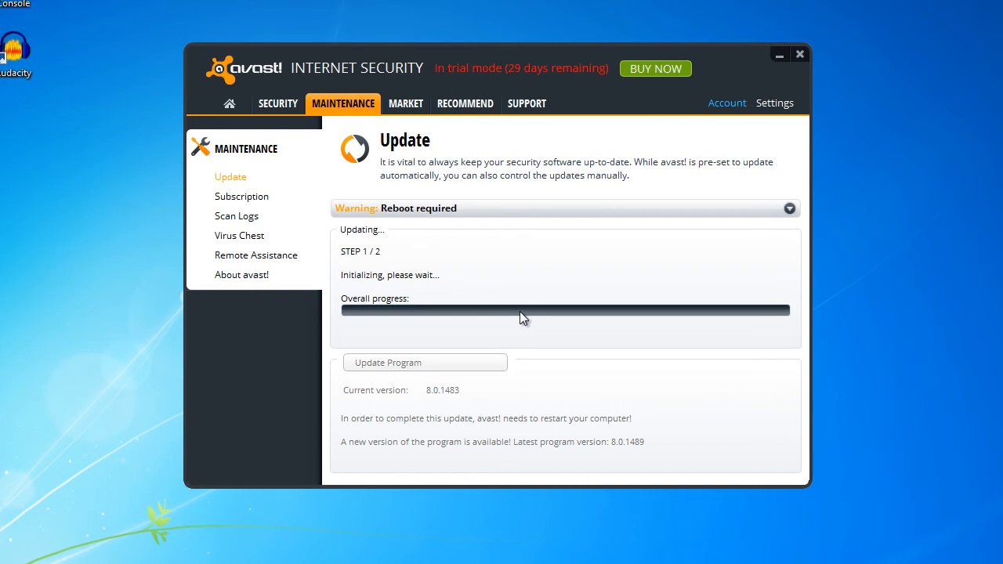
mouse_move(517, 288)
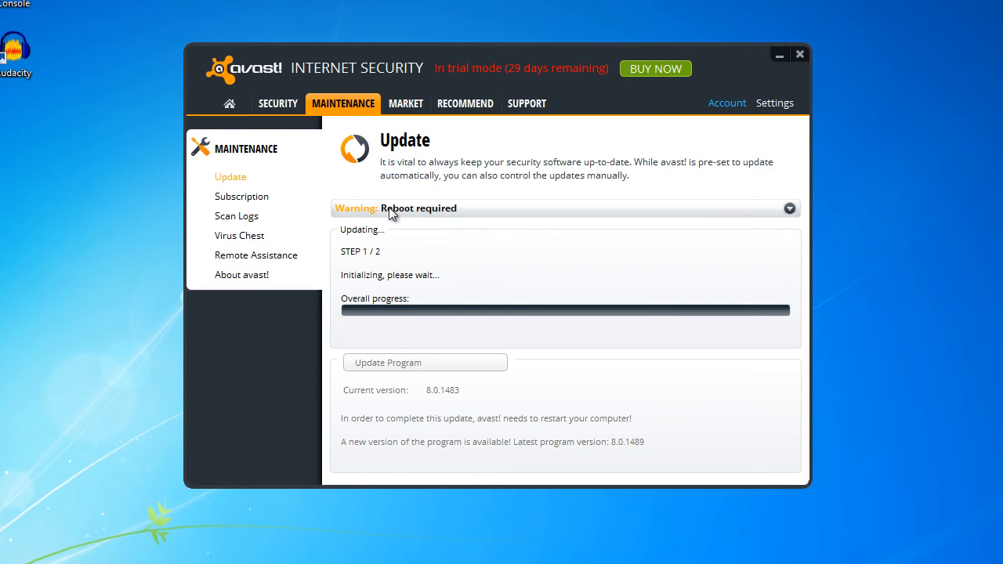
mouse_move(464, 223)
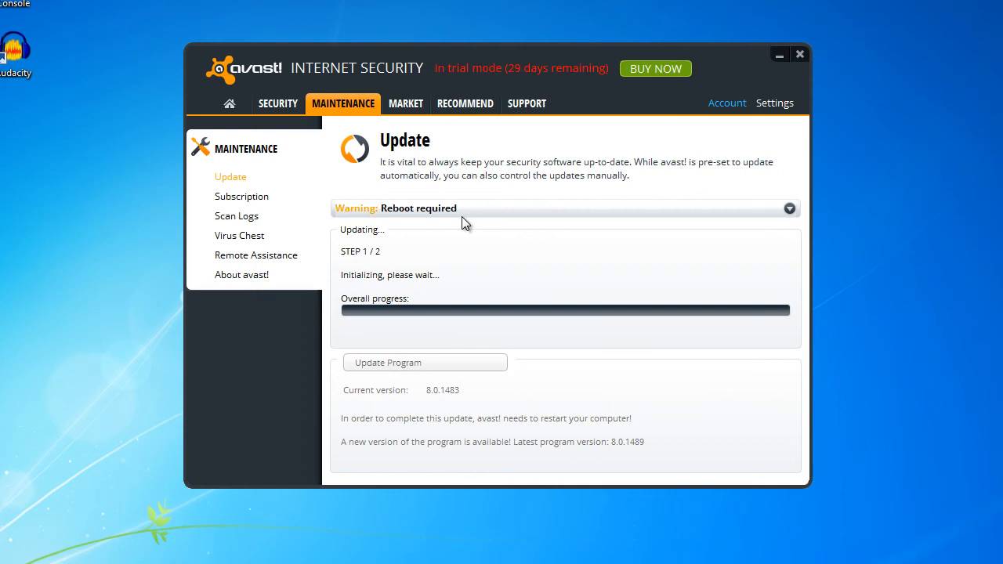
mouse_move(480, 239)
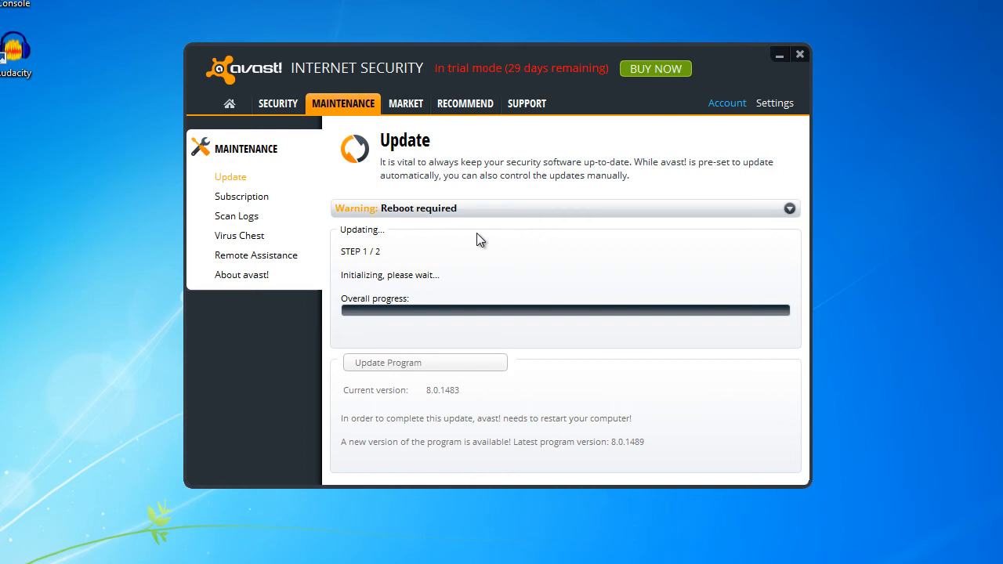
mouse_move(615, 306)
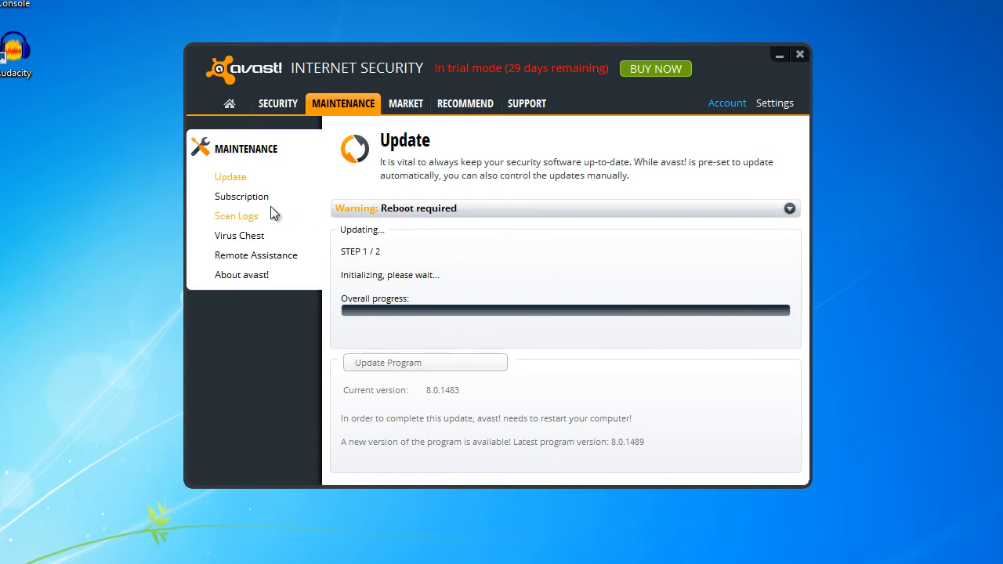
mouse_move(264, 207)
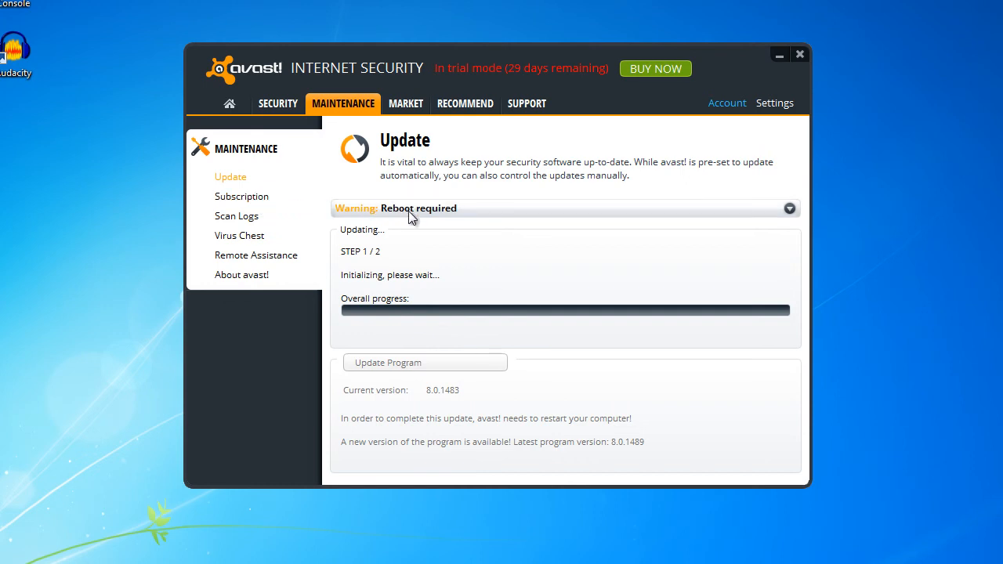
mouse_move(248, 160)
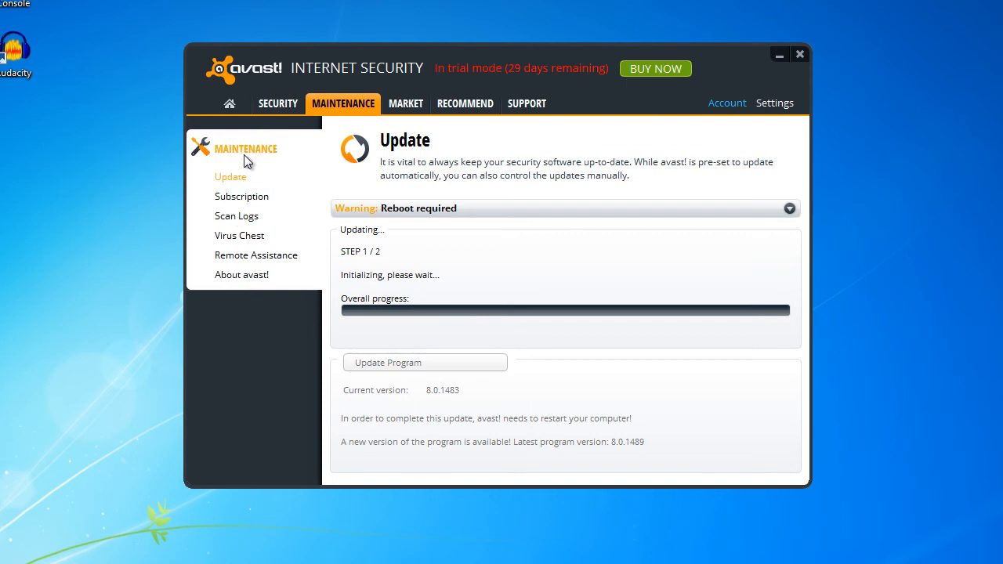
- Return to the Security overview on the way to the Sandbox tool page
left_click(278, 104)
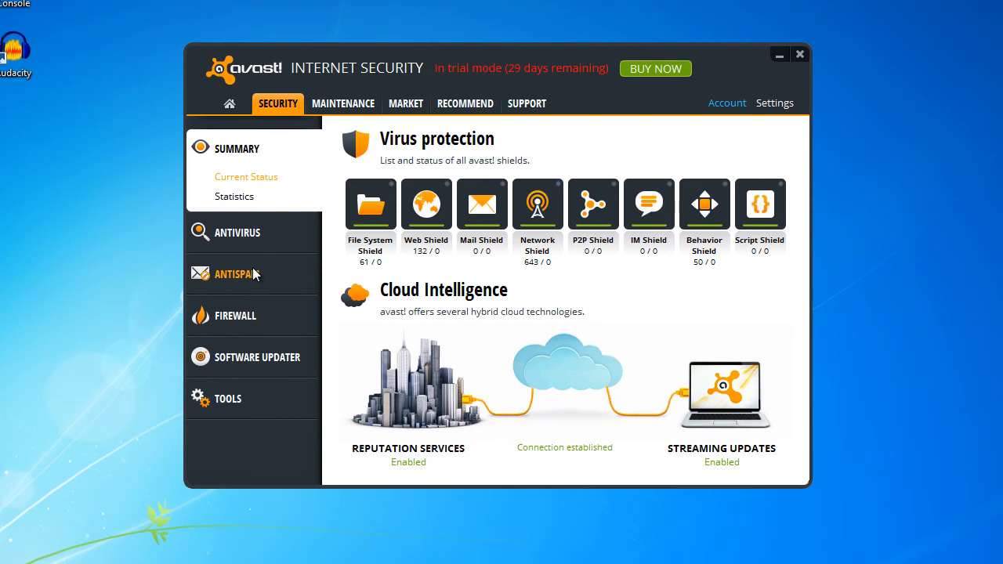
mouse_move(269, 292)
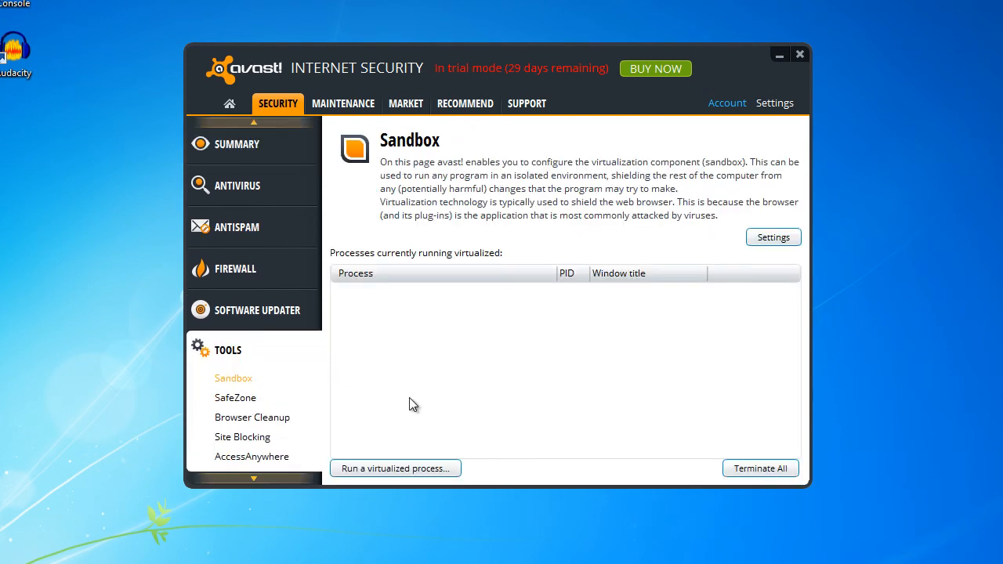
mouse_move(254, 384)
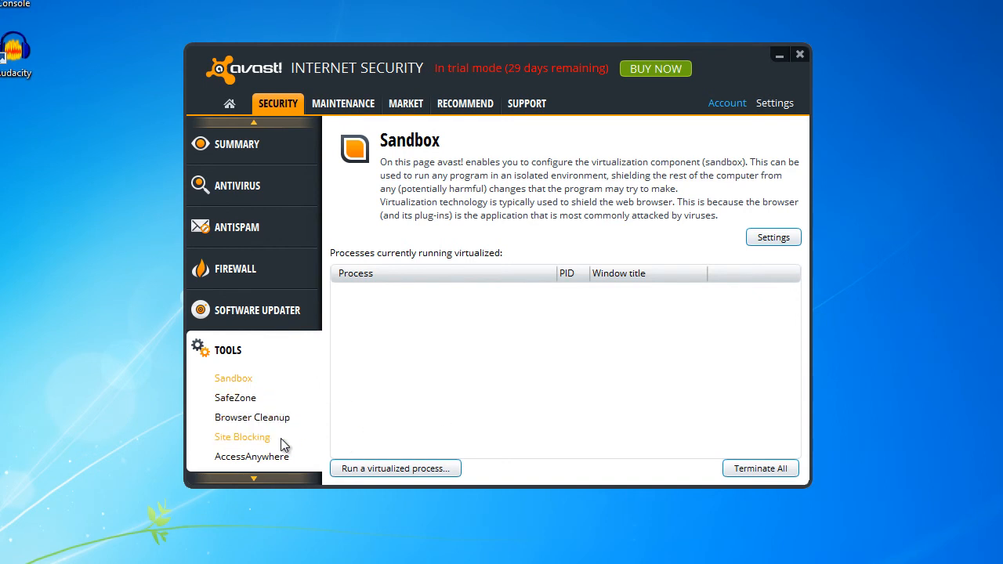
mouse_move(248, 439)
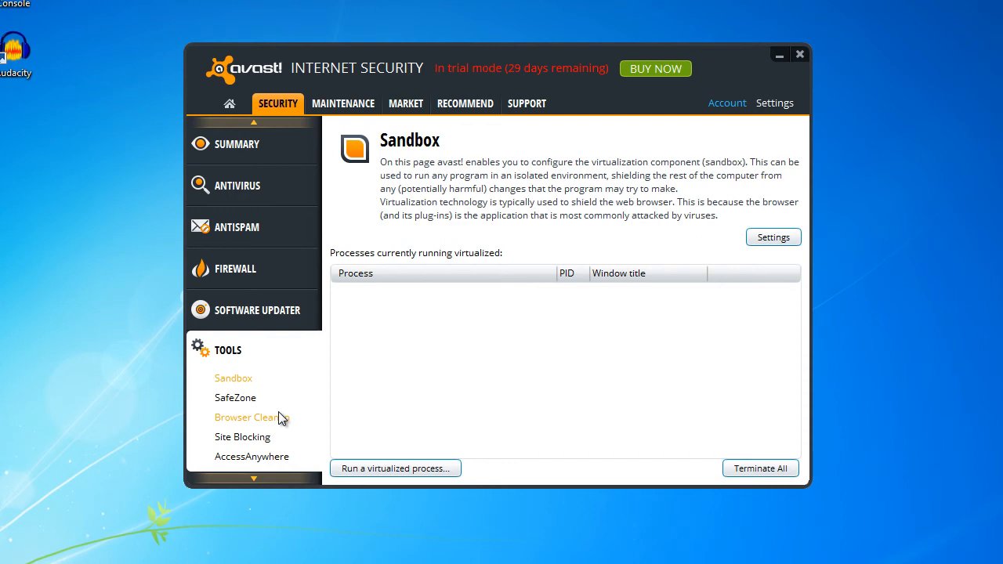
mouse_move(281, 422)
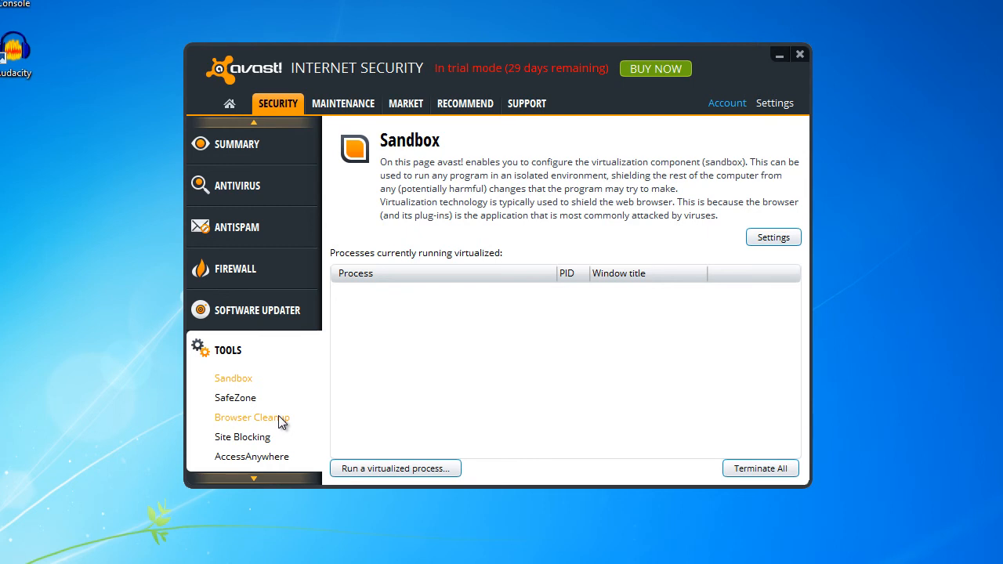
mouse_move(298, 392)
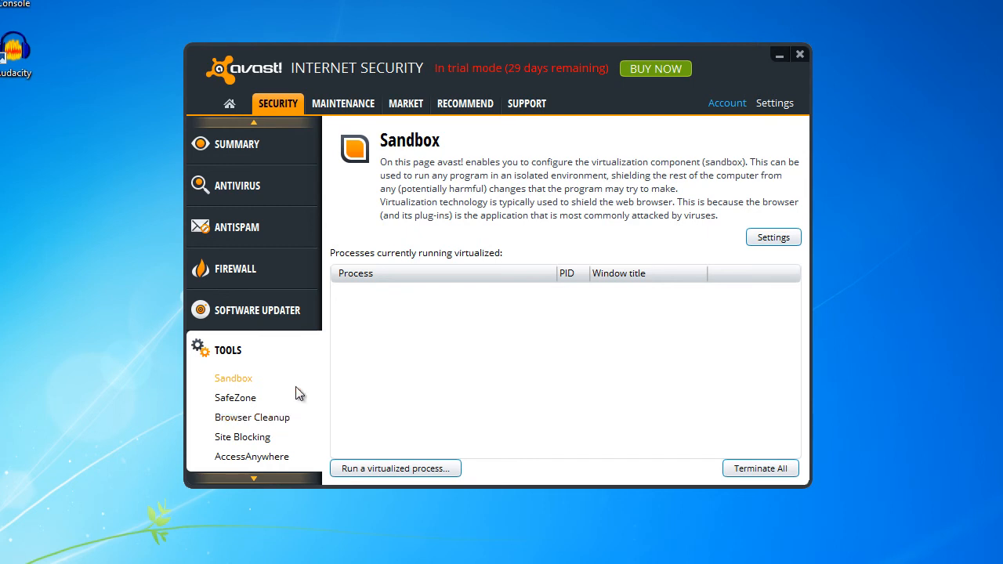
- Show the Security summary with shield statistics and Cloud Intelligence status
left_click(237, 145)
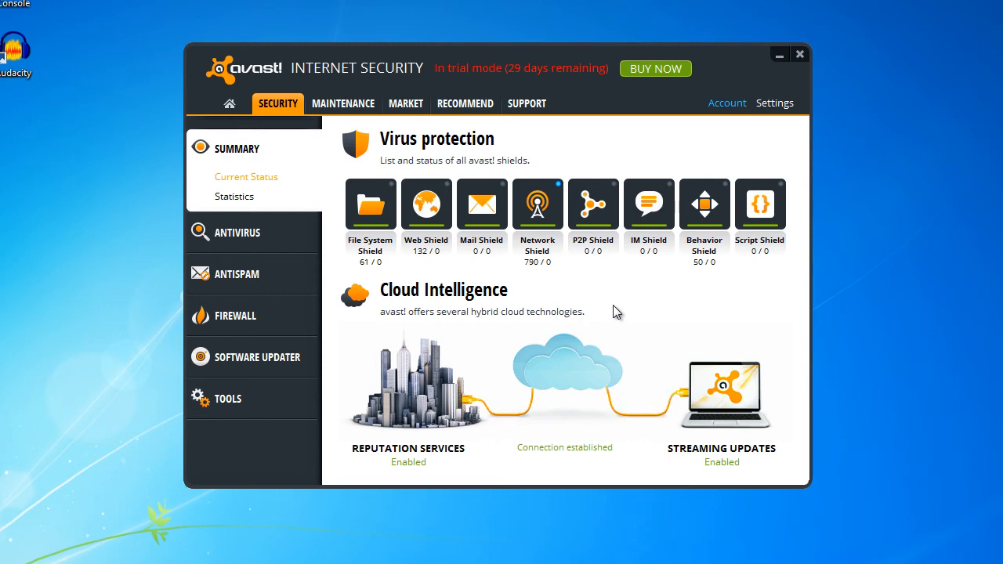
mouse_move(573, 88)
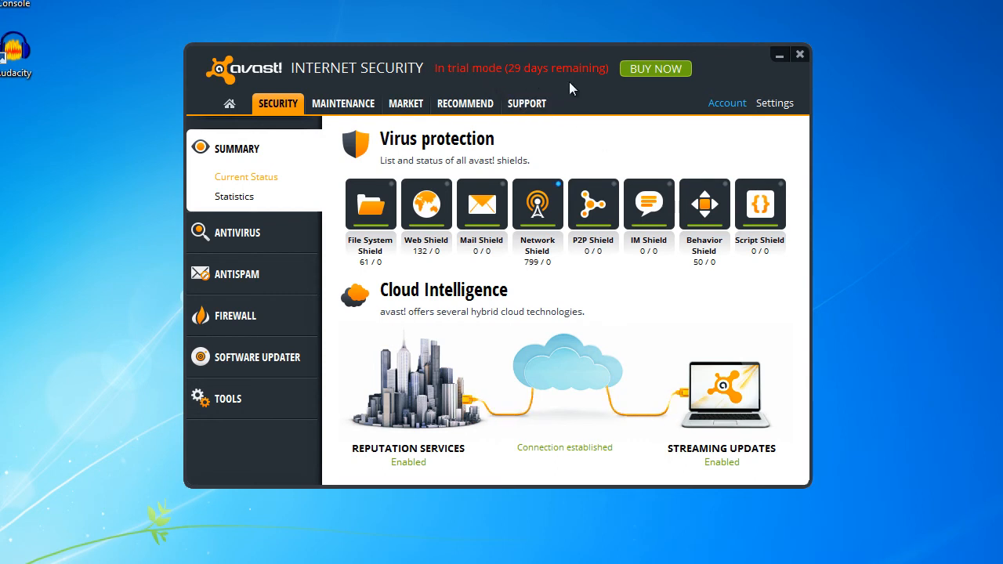
mouse_move(639, 332)
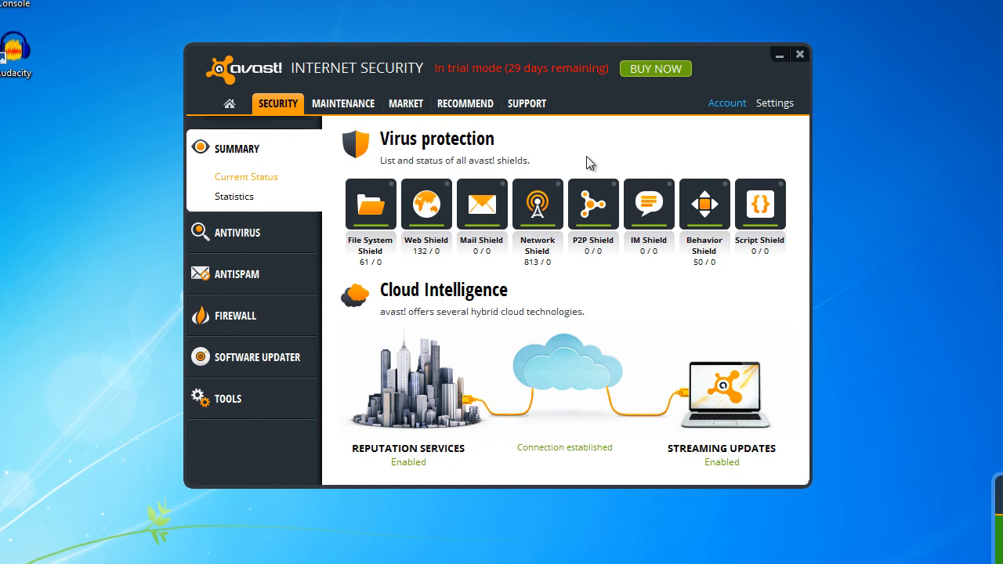
mouse_move(553, 162)
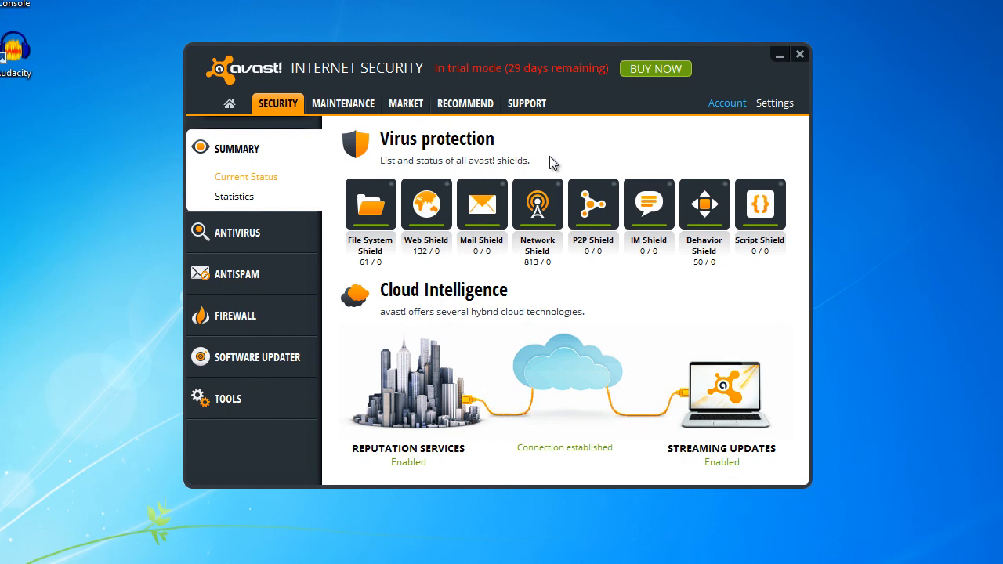
mouse_move(487, 141)
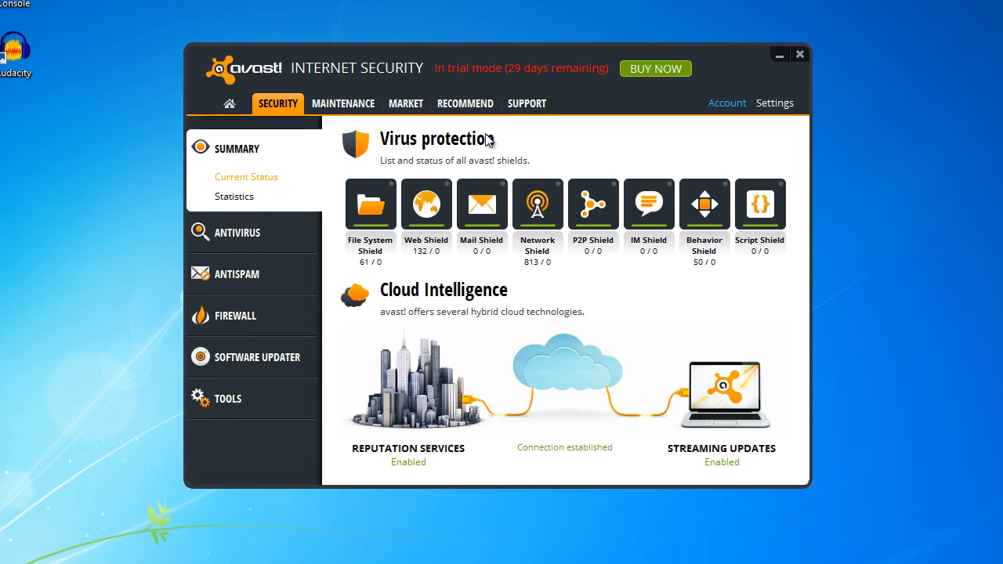
mouse_move(546, 139)
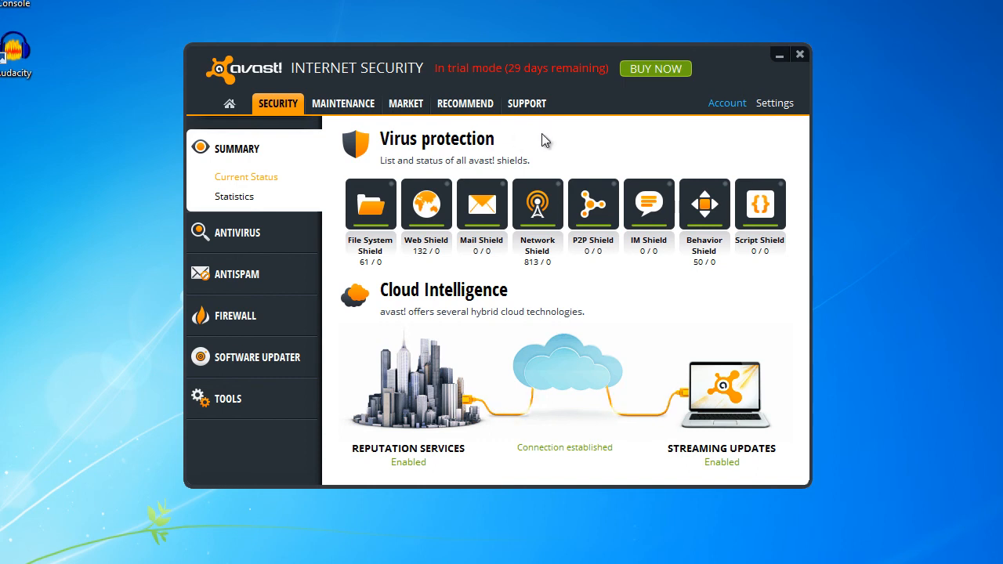
left_click(527, 103)
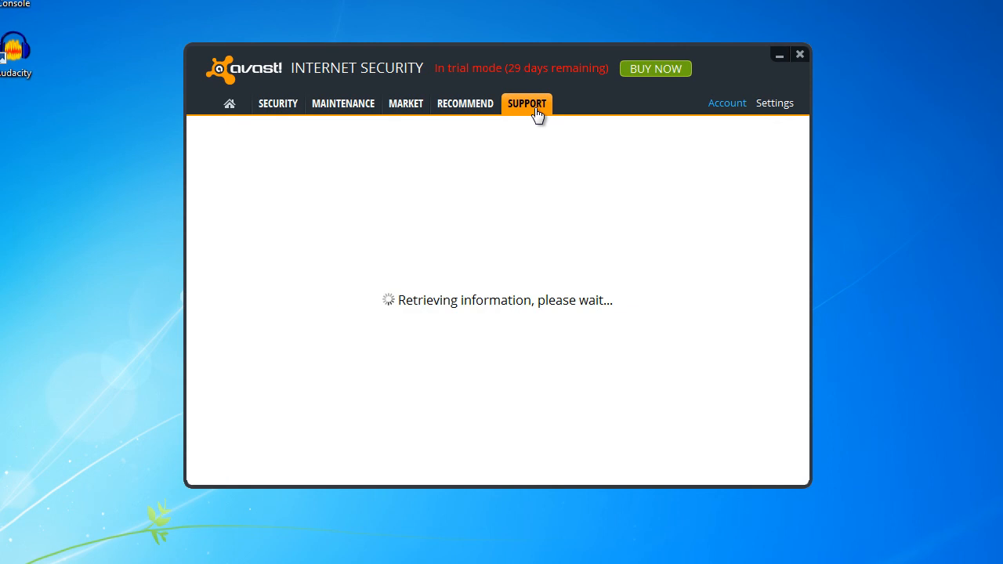
left_click(527, 104)
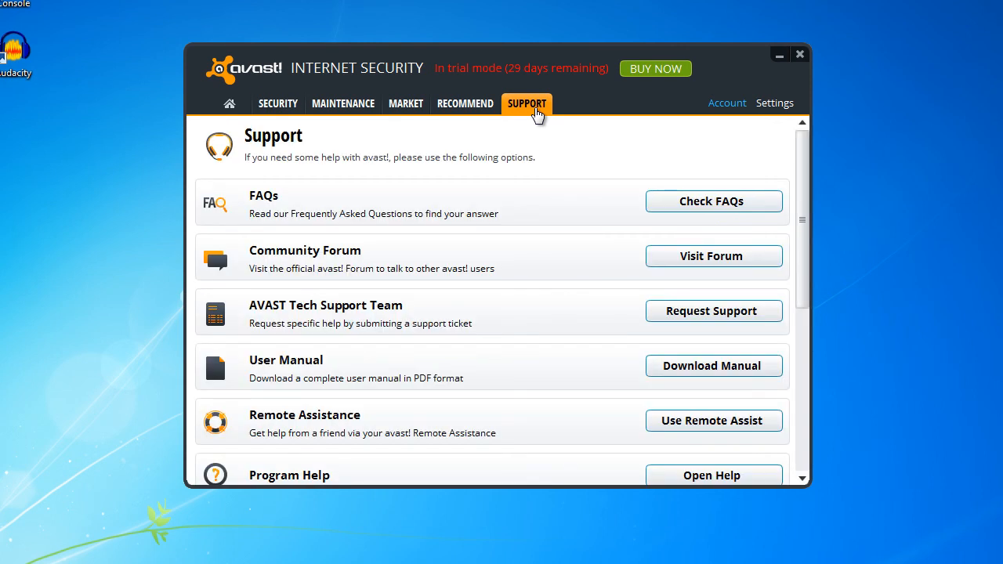
left_click(277, 104)
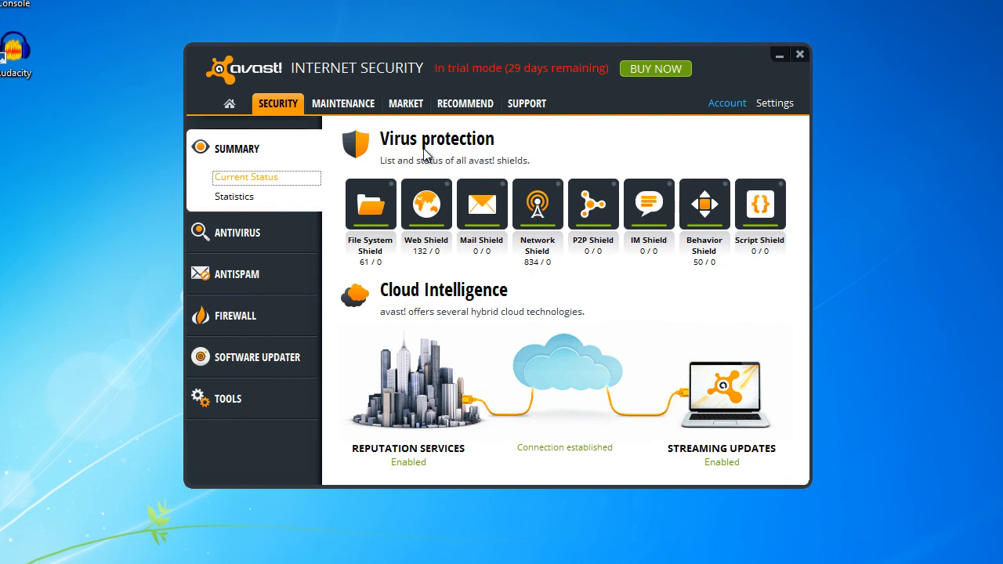
mouse_move(641, 157)
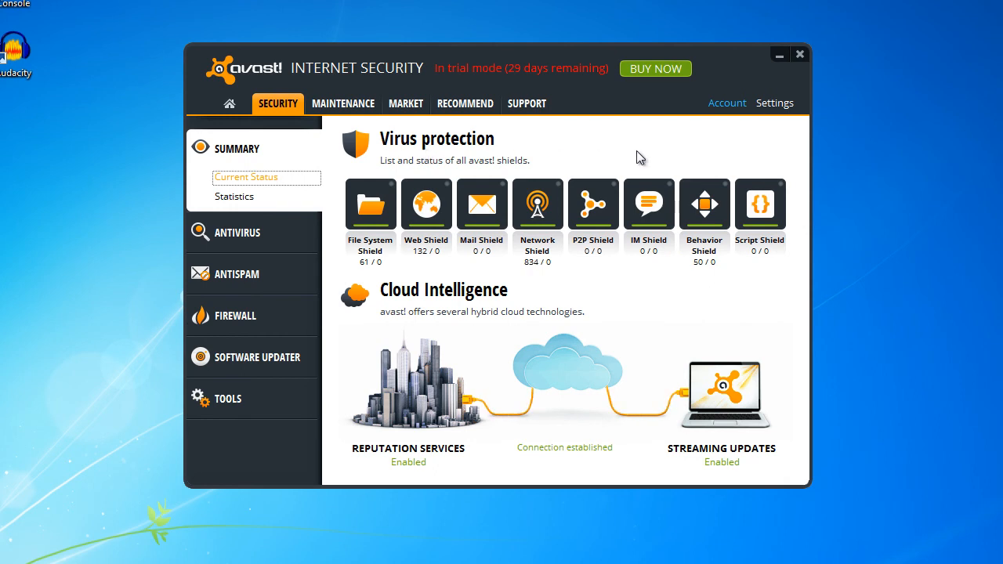